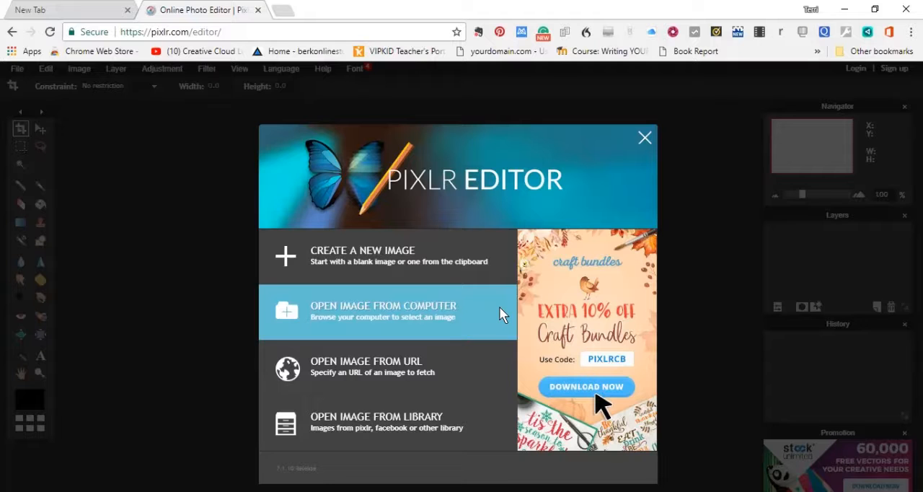
mouse_move(387, 174)
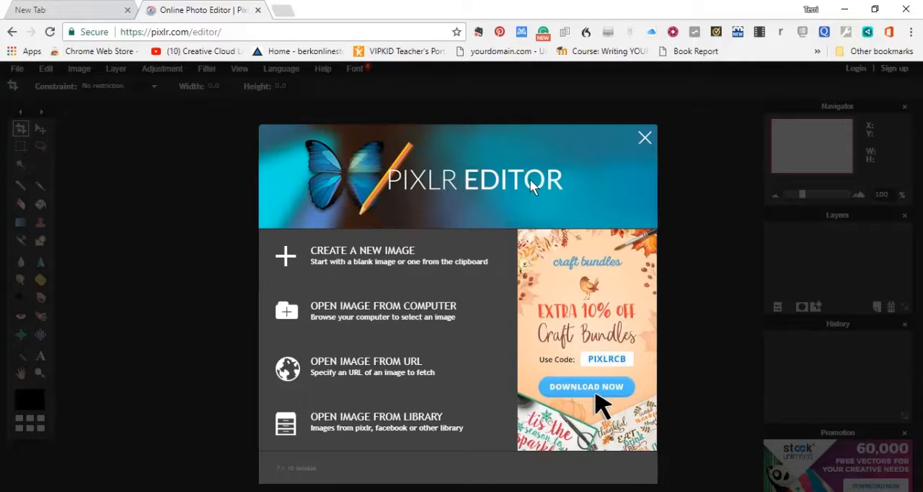
mouse_move(453, 202)
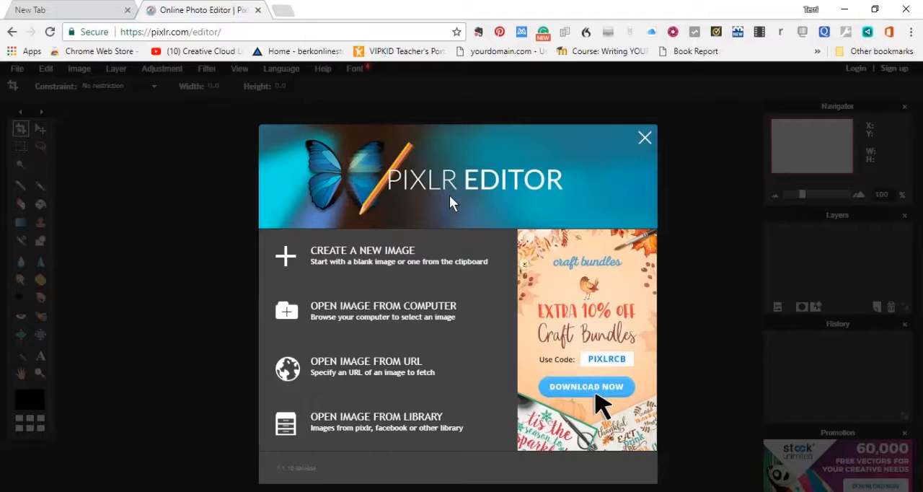
mouse_move(441, 205)
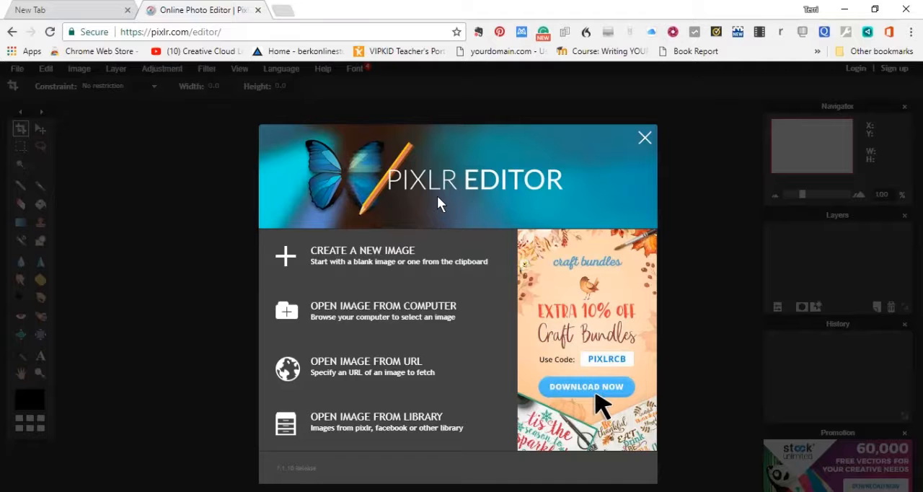
mouse_move(399, 208)
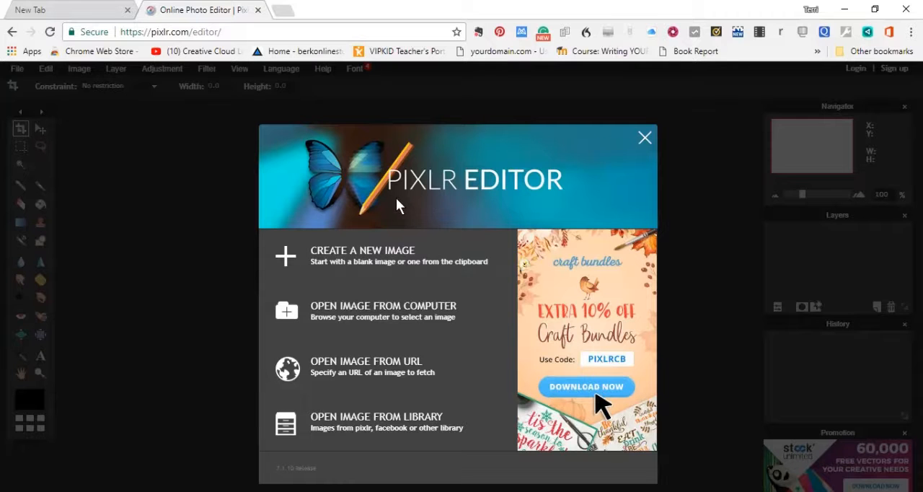
mouse_move(467, 205)
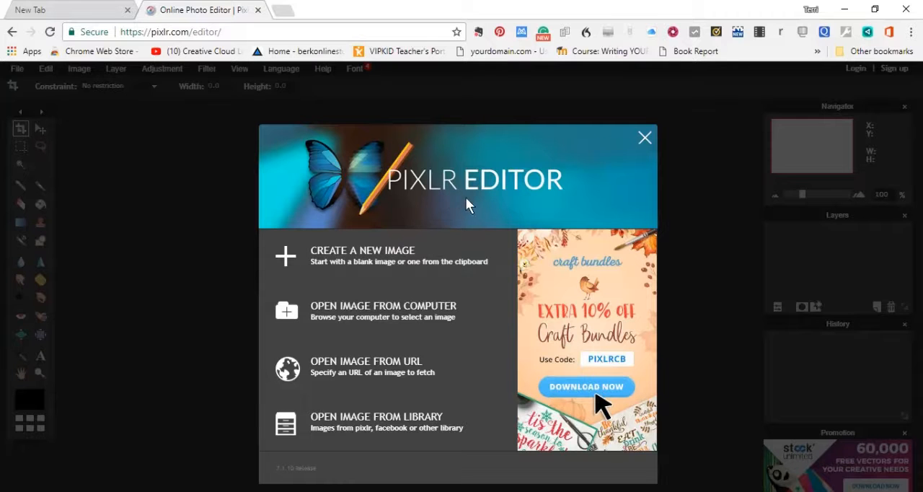
mouse_move(568, 196)
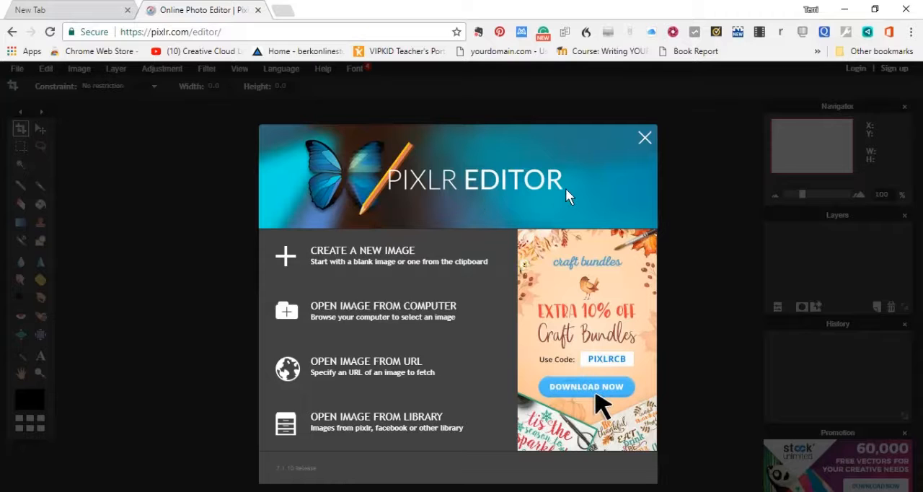
mouse_move(624, 152)
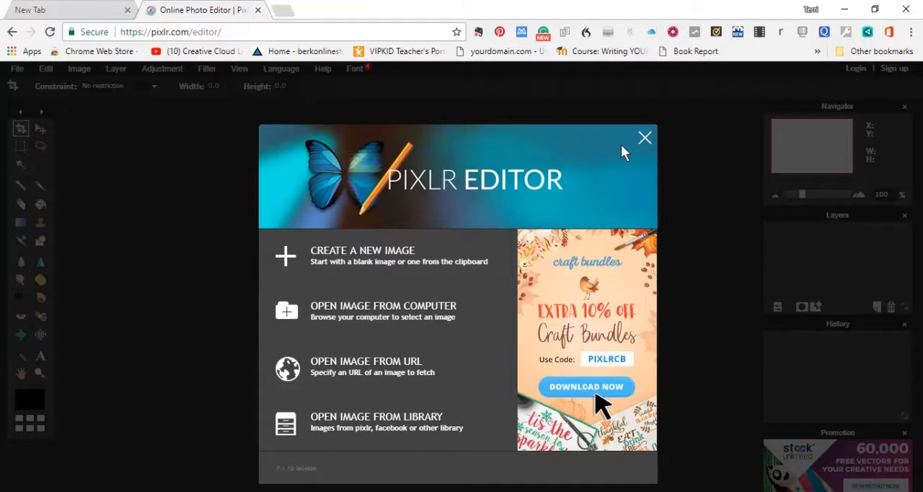
mouse_move(425, 311)
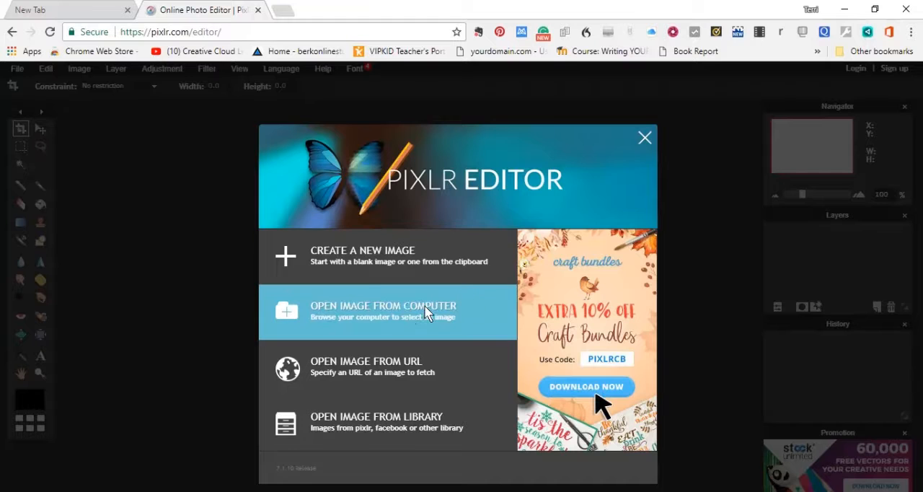
Load IMG_0001.jpg, the two-hands photo, from the computer into the editor.
click(383, 312)
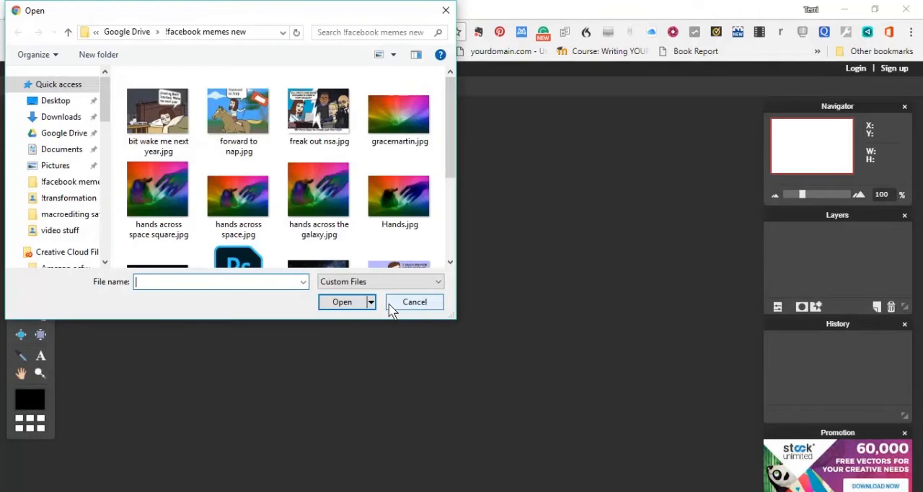
mouse_move(436, 239)
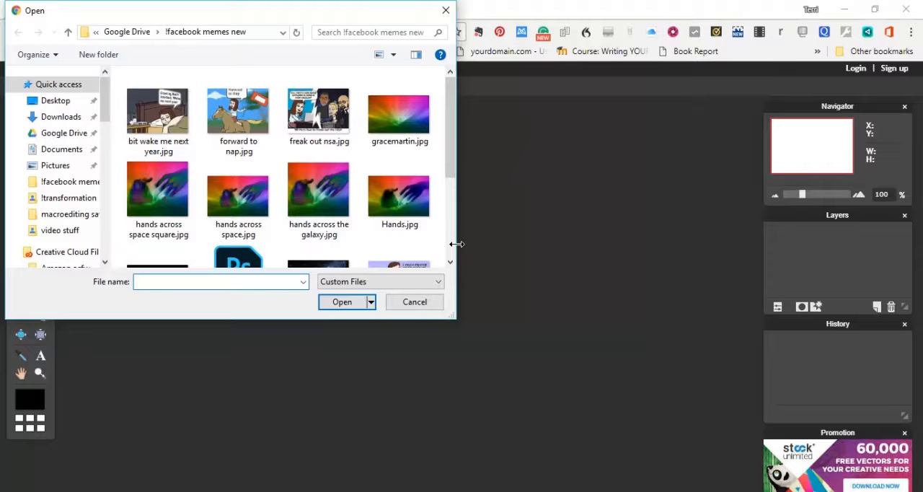
scroll(down, 3)
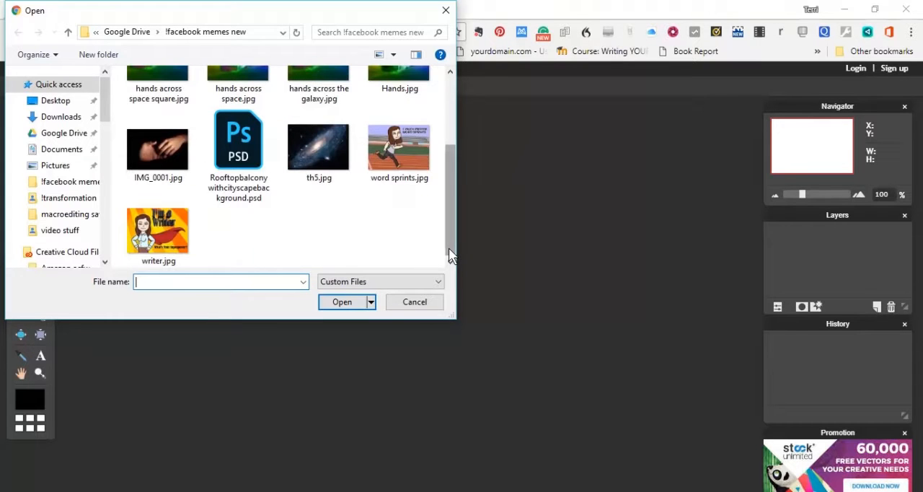
click(159, 150)
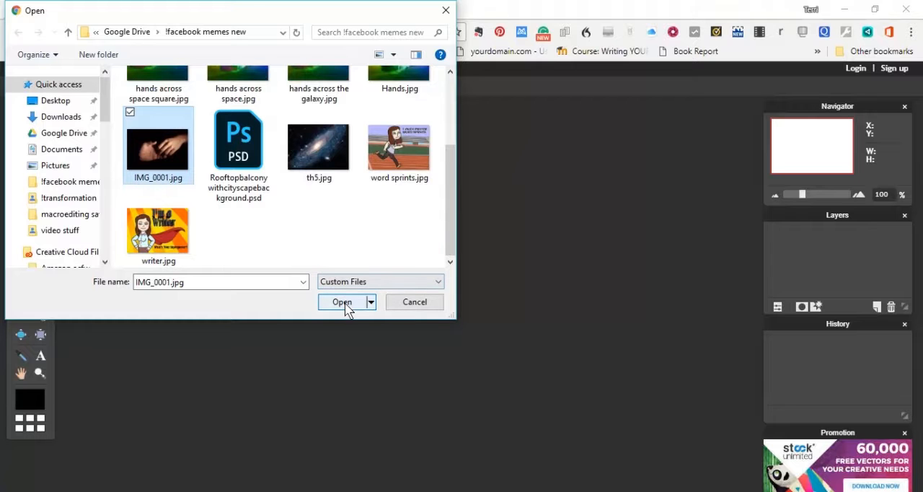
click(340, 303)
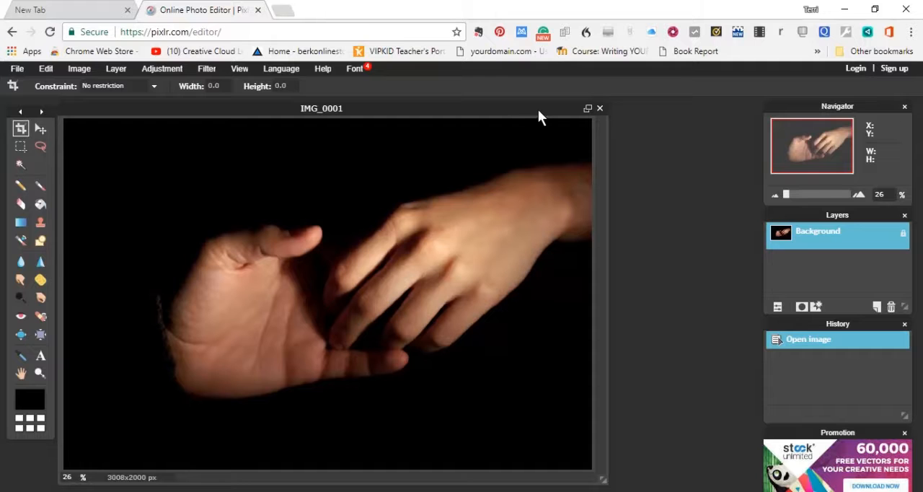
mouse_move(586, 110)
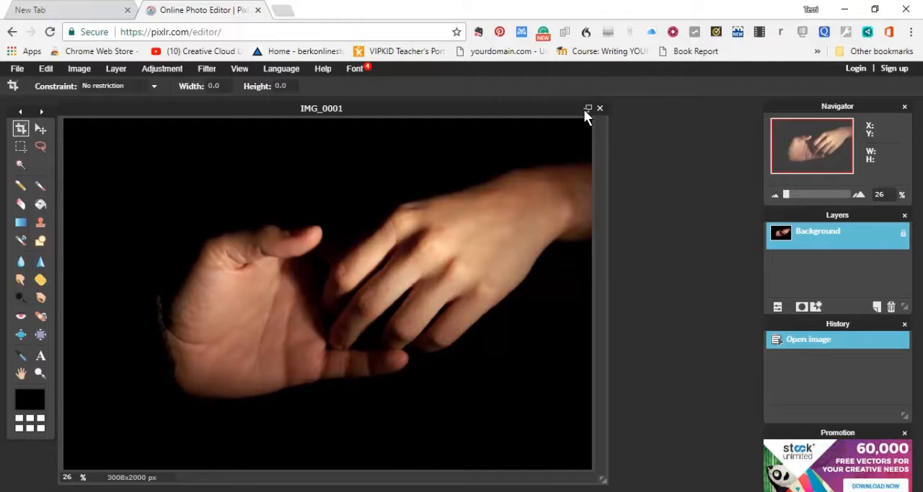
Maximize the image window and unlock the Background layer into editable Layer 0.
click(588, 108)
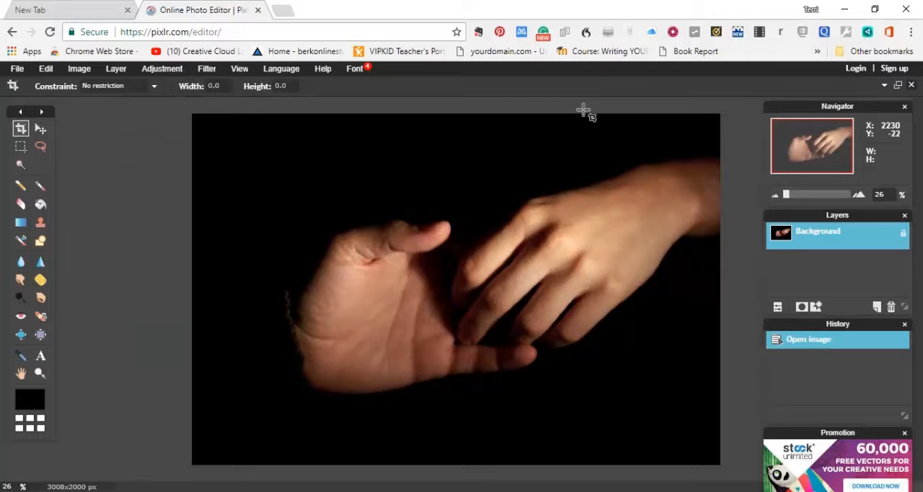
mouse_move(584, 116)
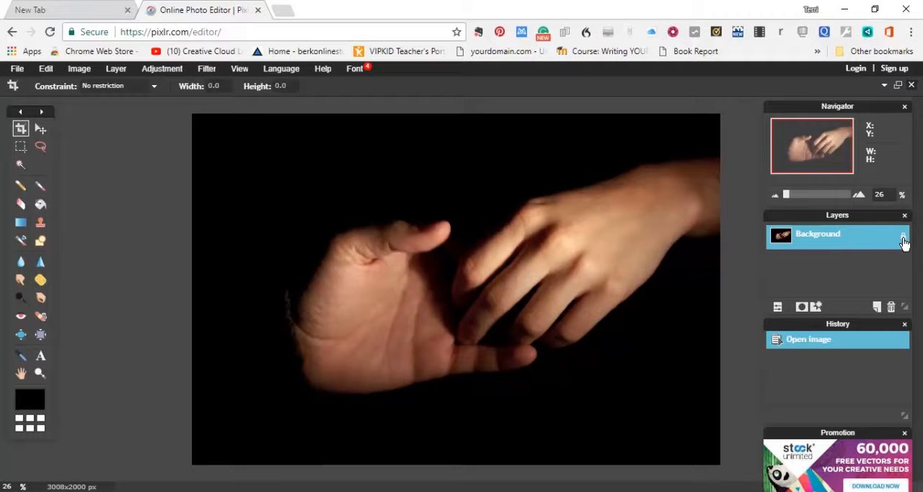
mouse_move(903, 242)
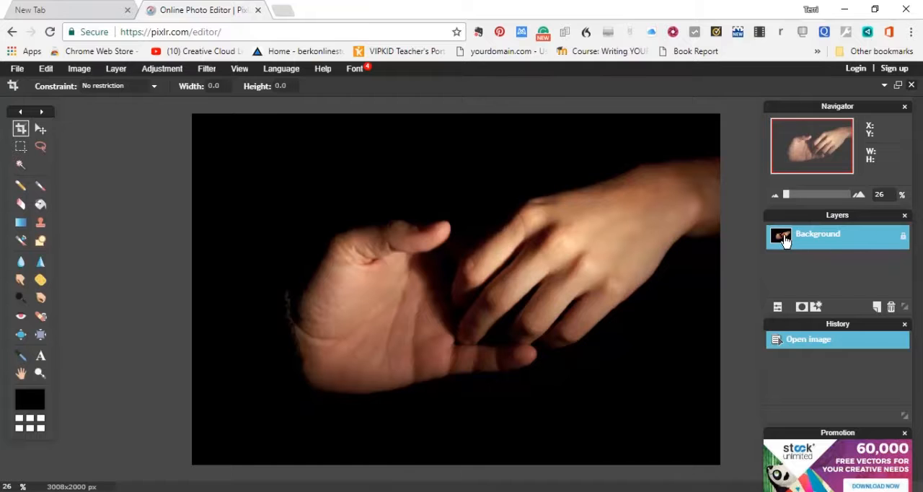
mouse_move(915, 238)
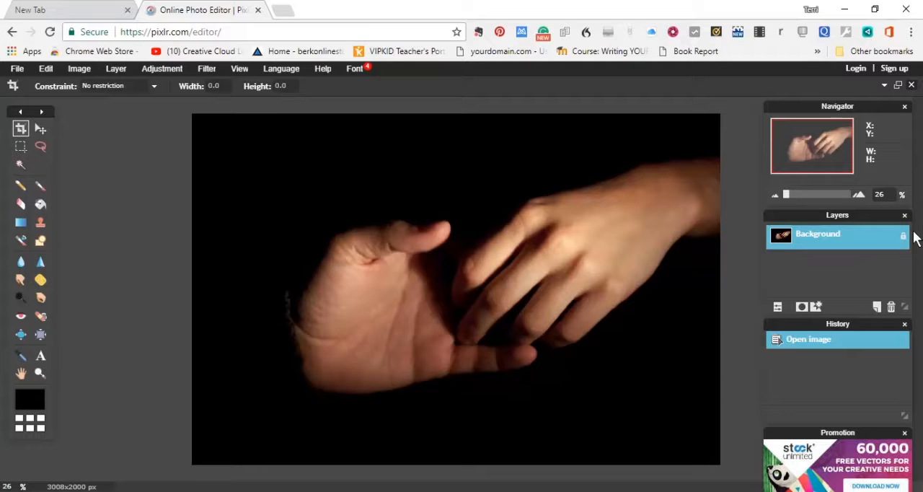
mouse_move(903, 234)
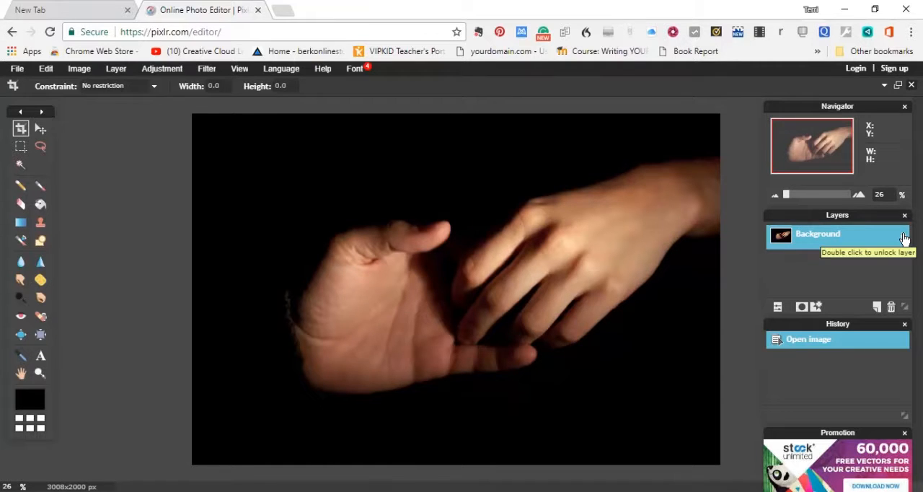
double_click(818, 233)
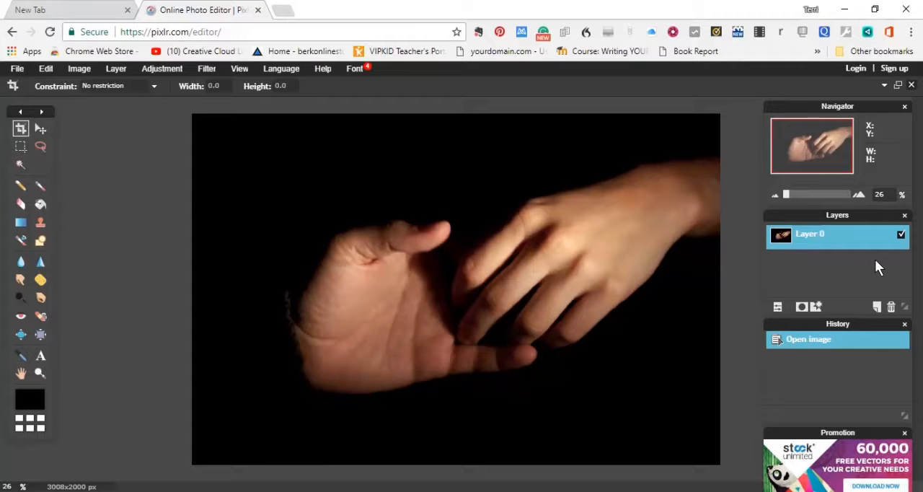
mouse_move(518, 298)
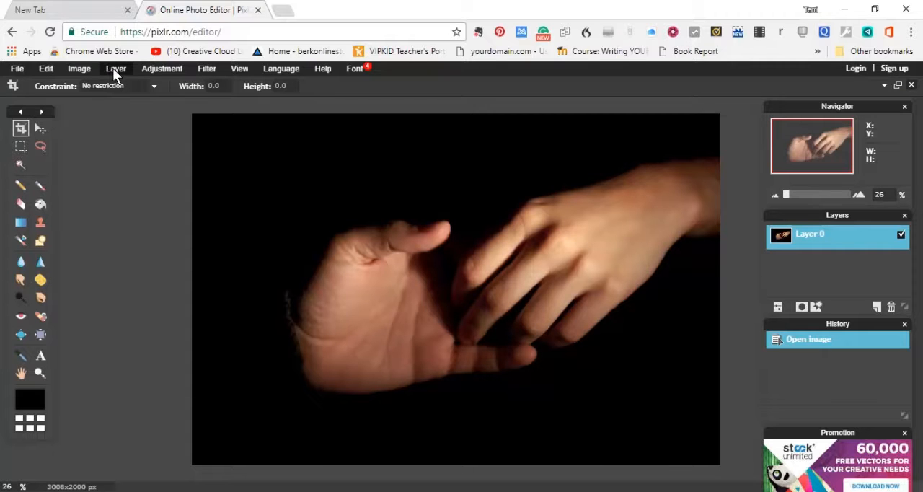
mouse_move(18, 72)
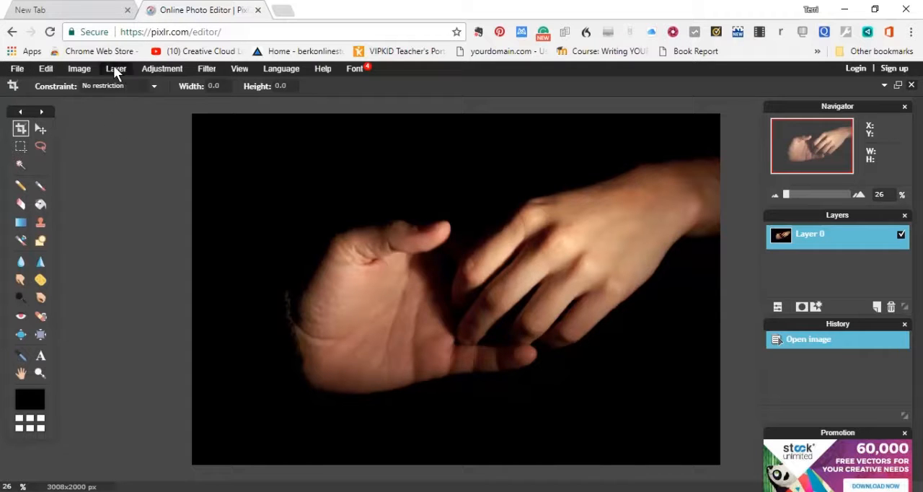
mouse_move(115, 68)
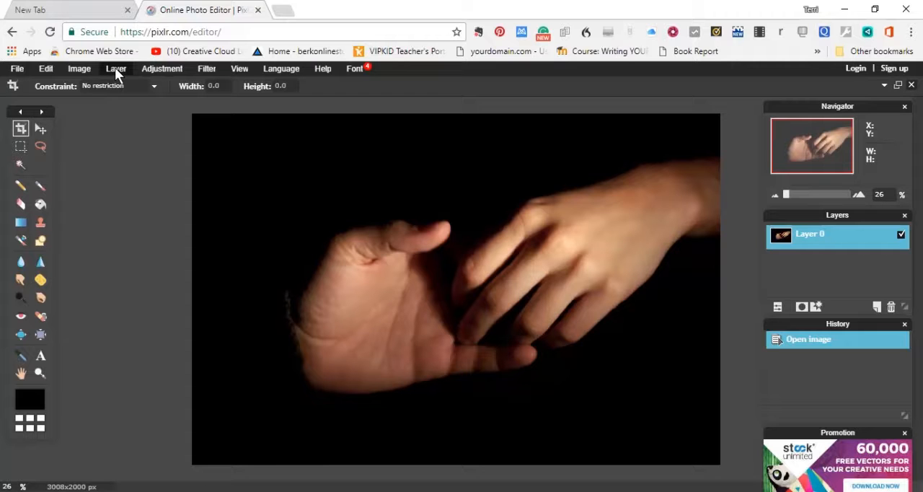
Add the rainbow starburst image as a new Layer 1 above the hands photo.
click(115, 67)
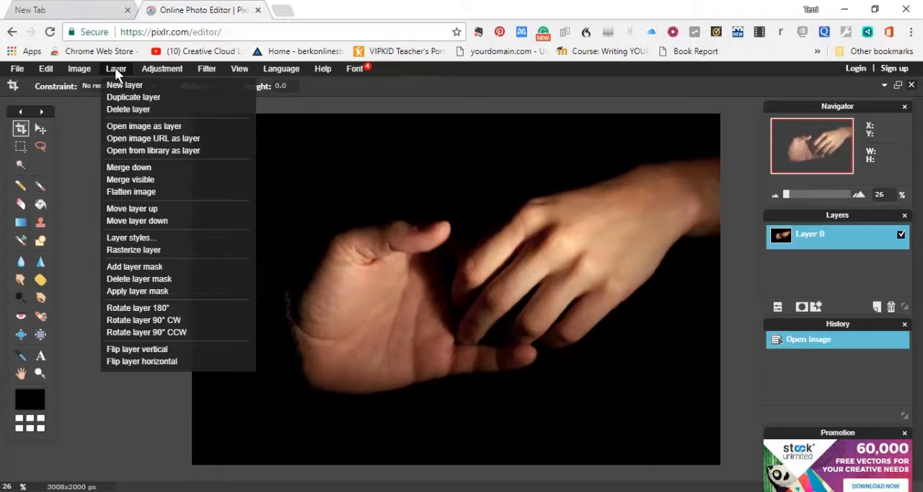
mouse_move(144, 125)
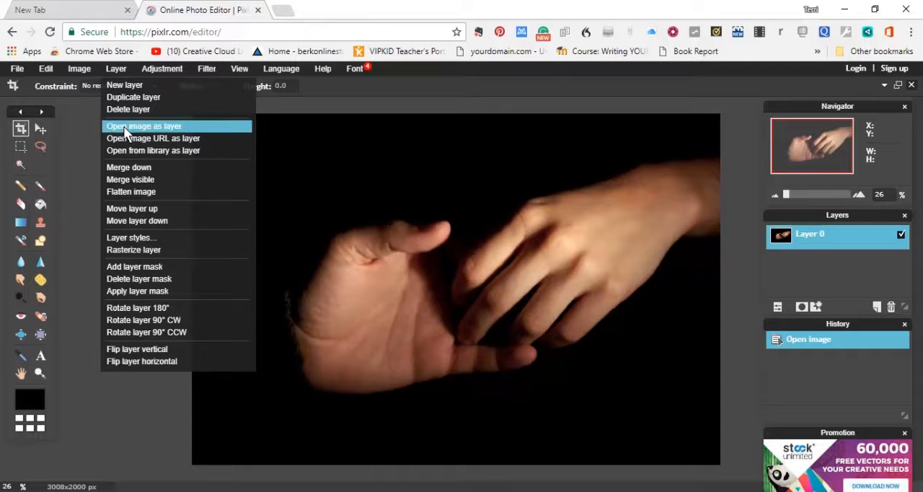
click(144, 127)
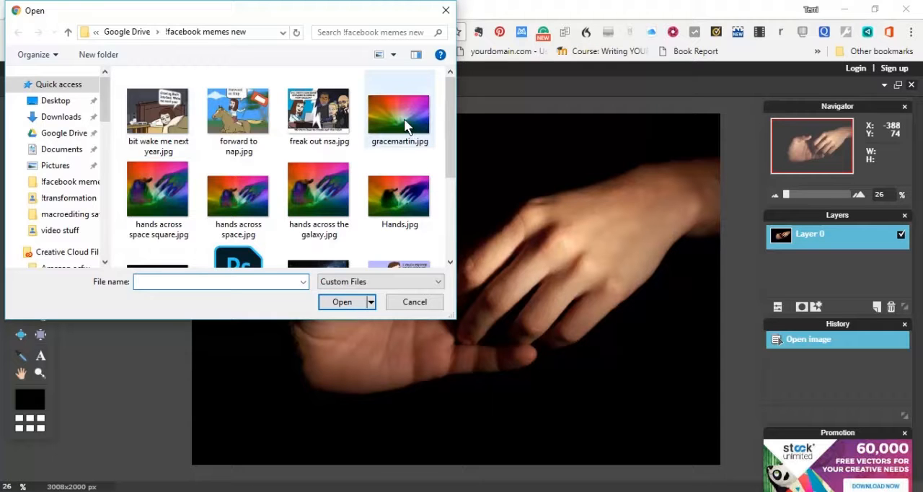
mouse_move(396, 121)
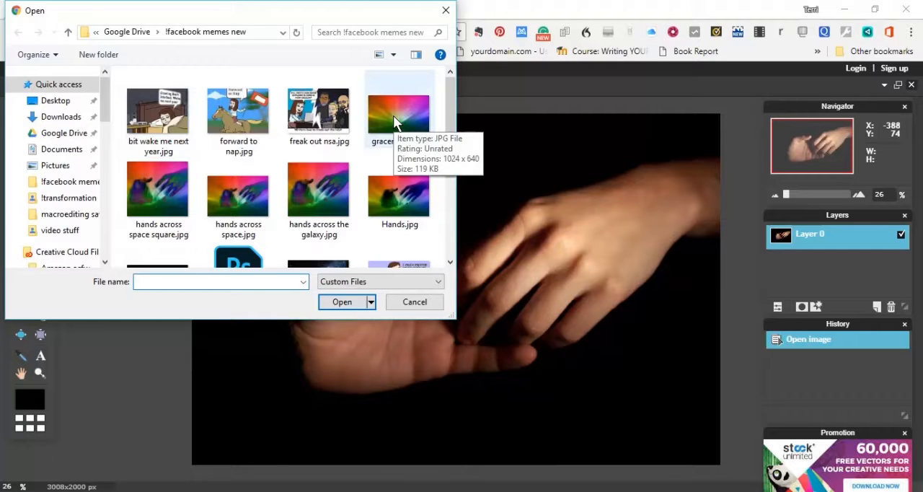
mouse_move(342, 302)
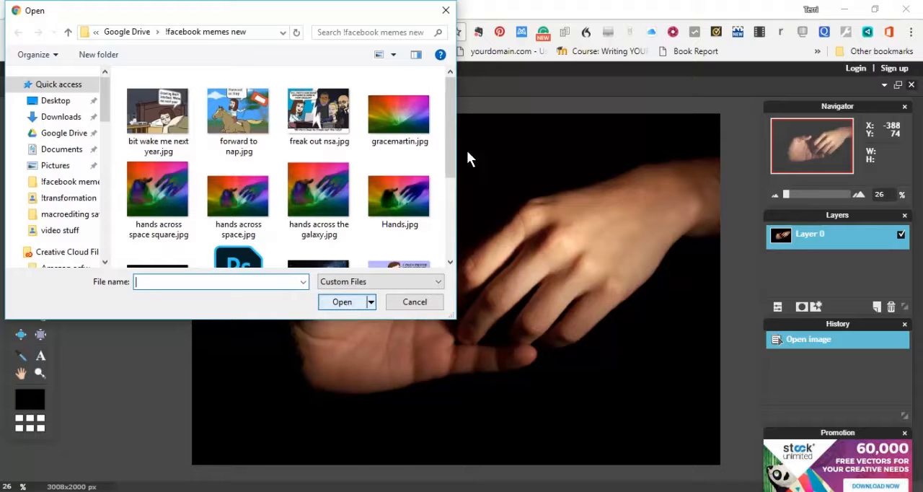
mouse_move(493, 120)
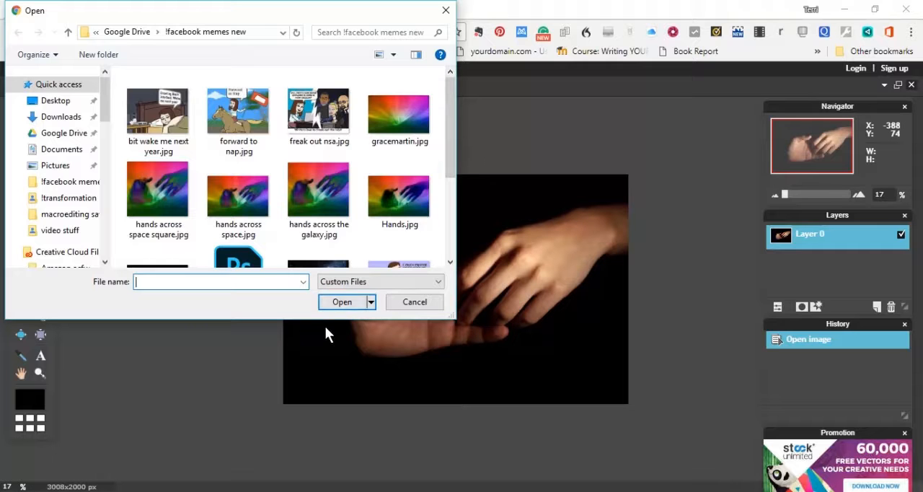
click(399, 113)
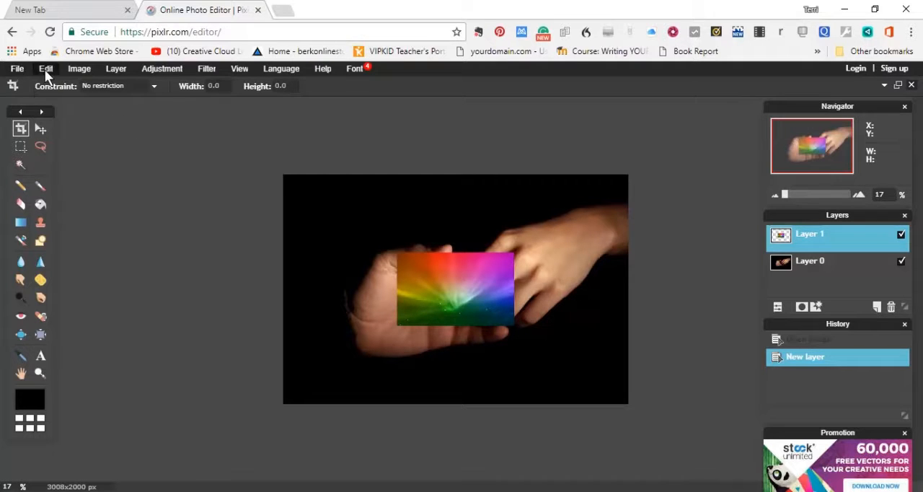
Put the rainbow layer into Free transform mode for resizing.
click(43, 67)
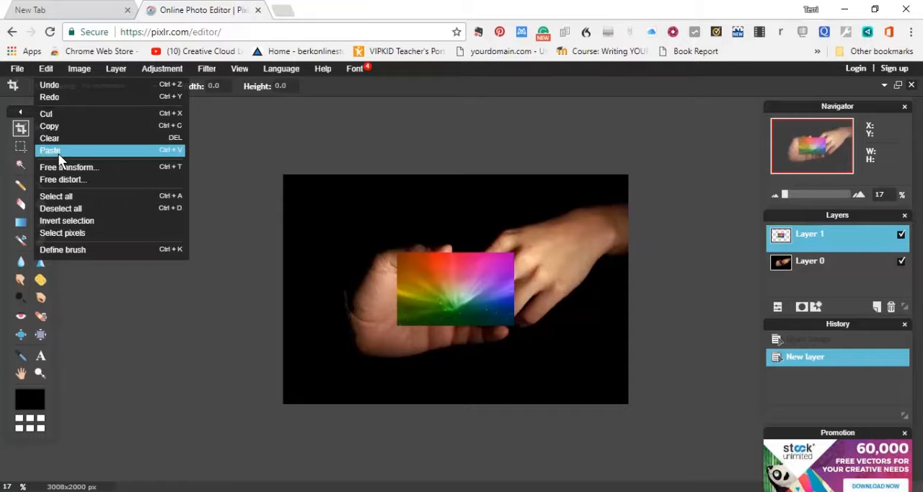
mouse_move(67, 166)
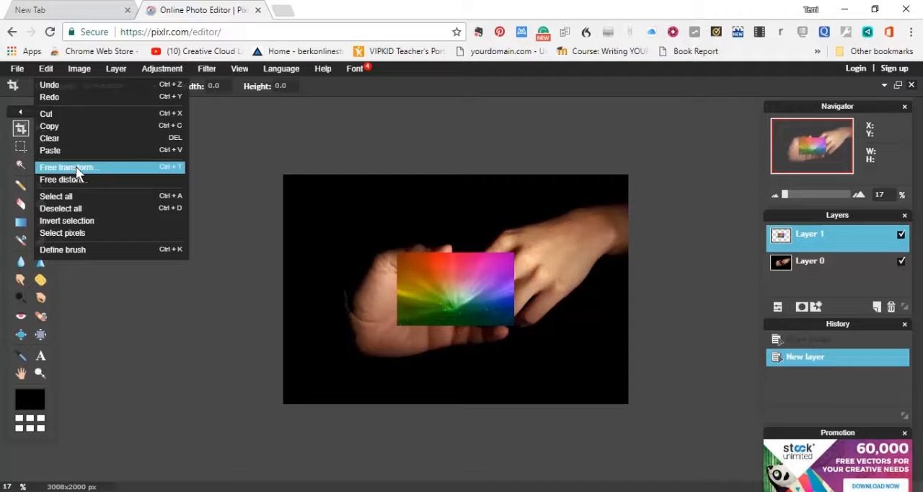
mouse_move(89, 173)
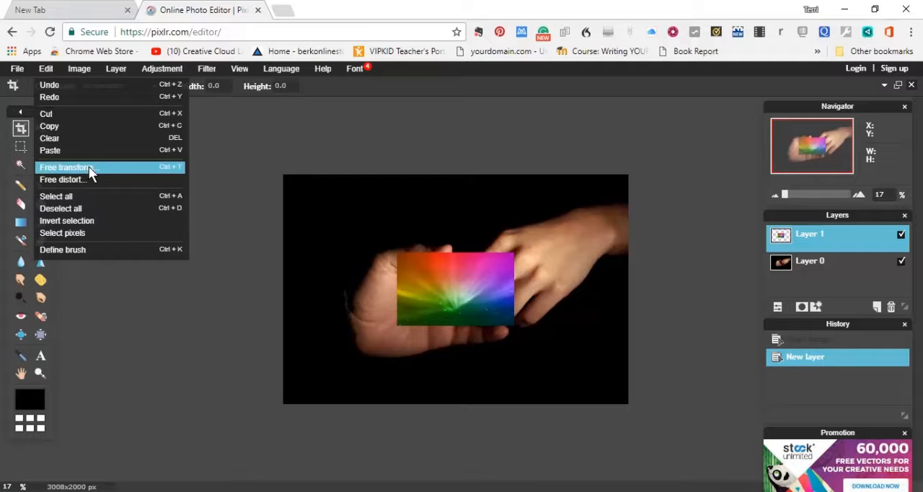
click(69, 166)
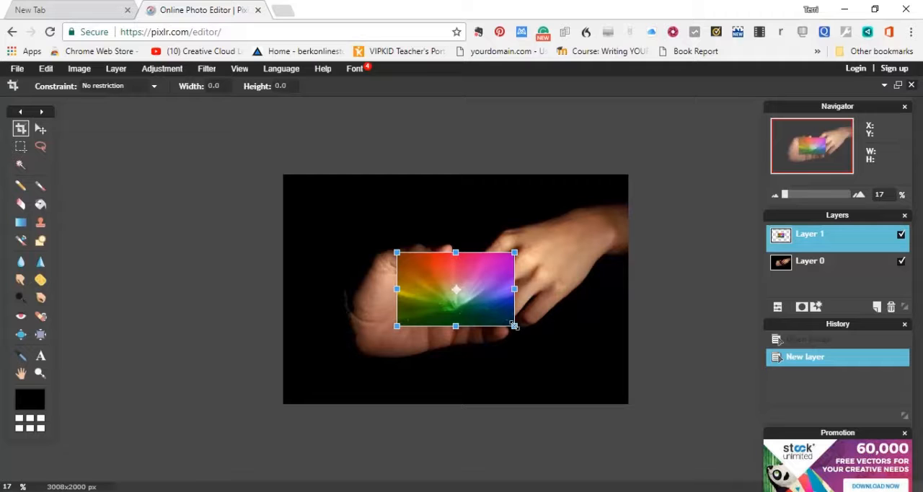
mouse_move(521, 333)
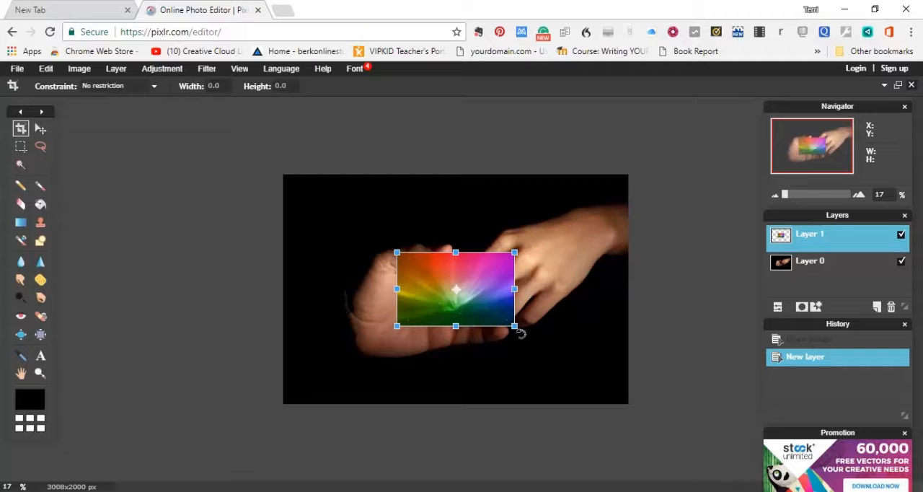
mouse_move(514, 326)
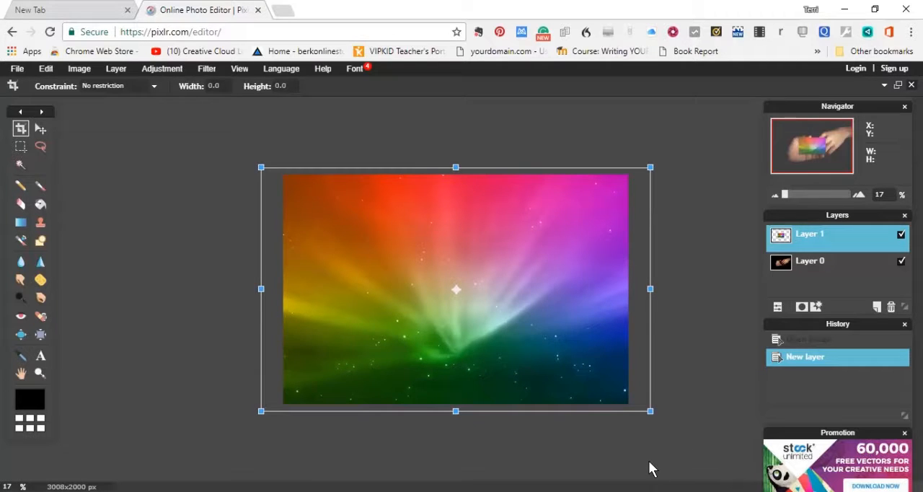
mouse_move(473, 195)
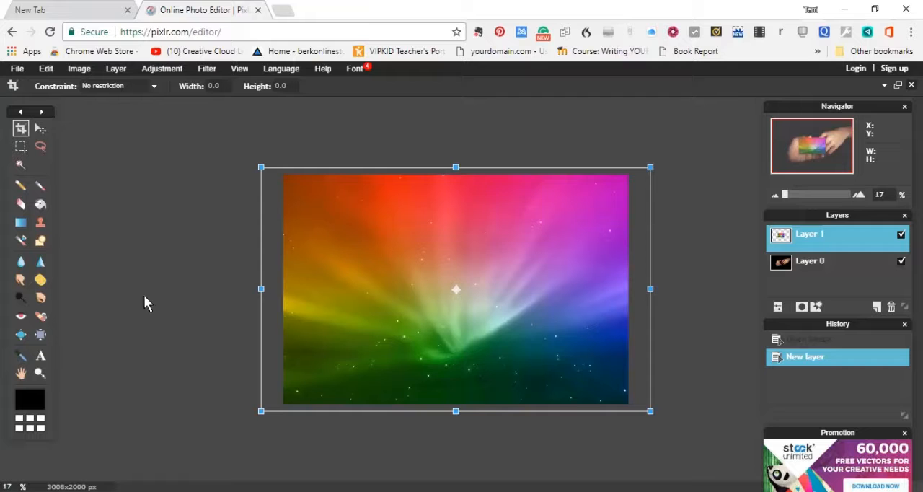
mouse_move(40, 130)
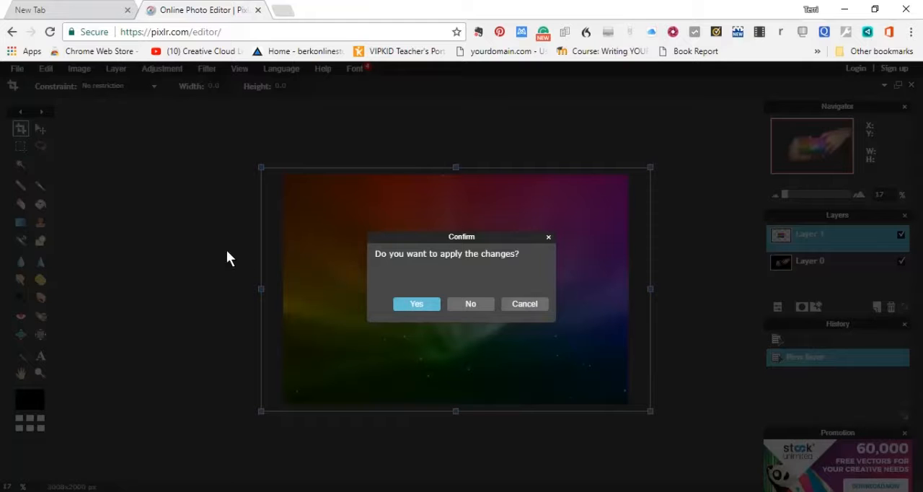
mouse_move(419, 305)
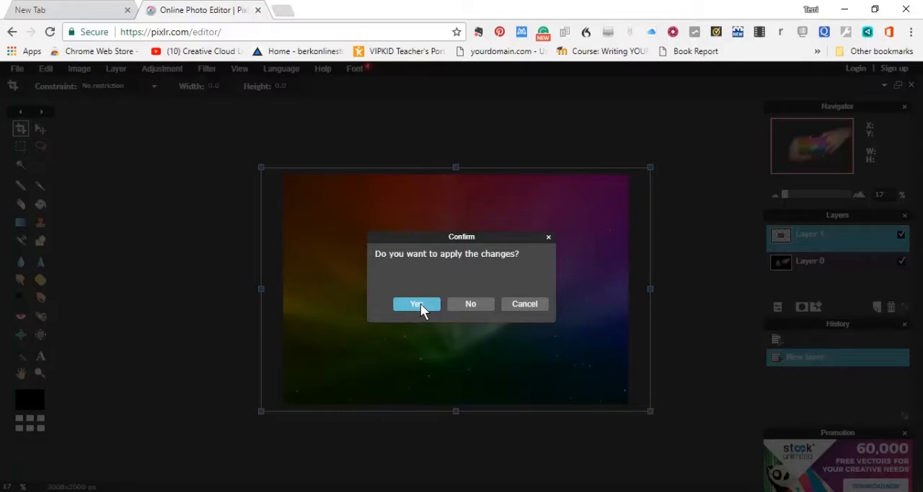
Confirm Yes to apply the rainbow layer's resize over the whole canvas.
click(415, 303)
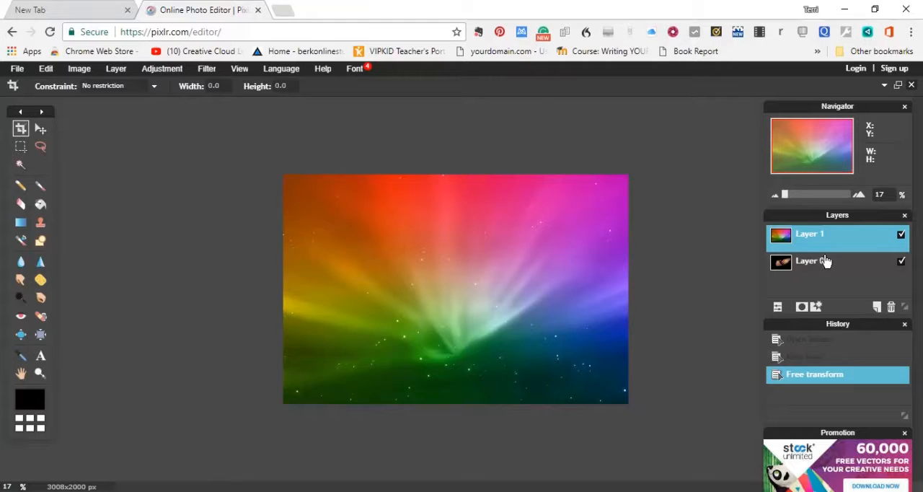
click(826, 262)
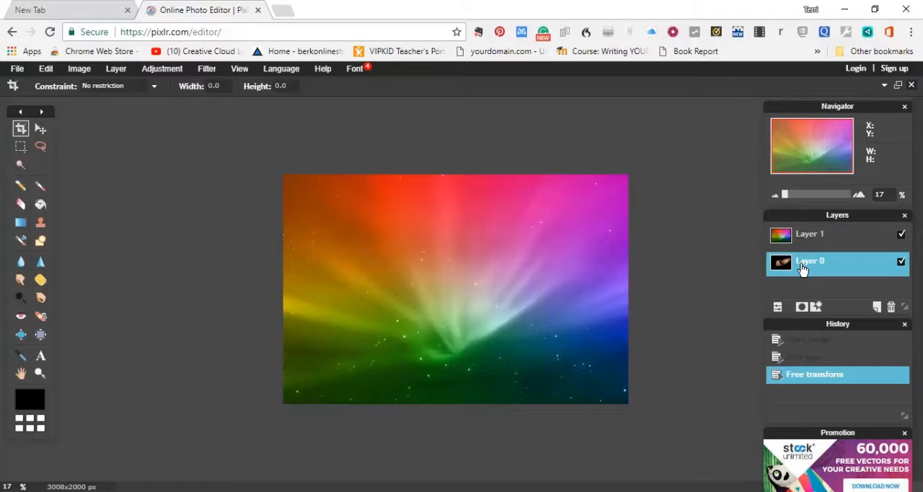
mouse_move(795, 269)
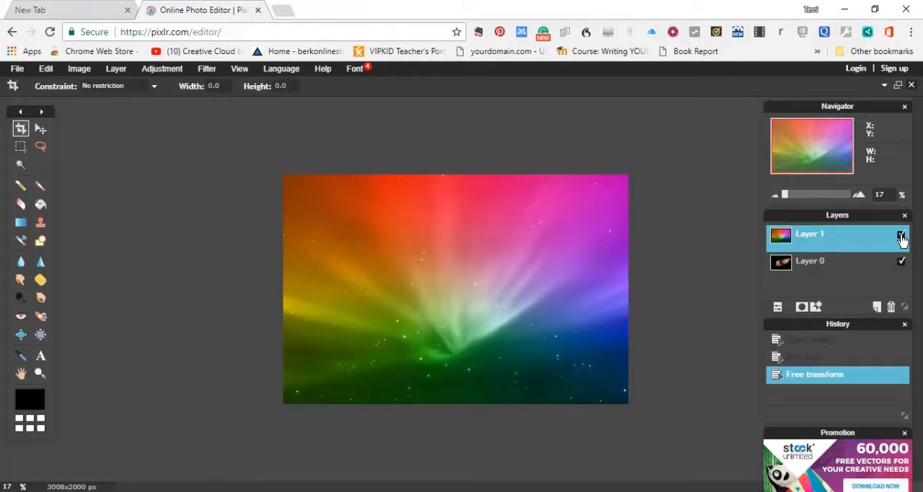
click(901, 235)
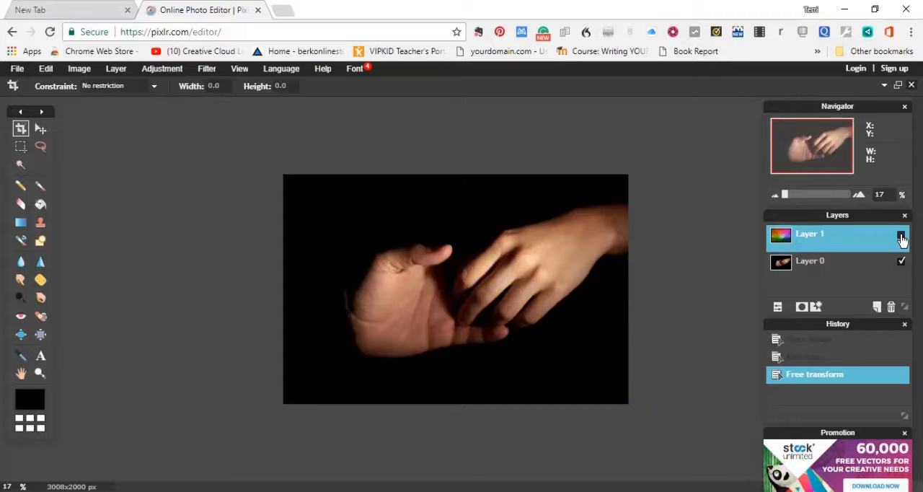
click(897, 236)
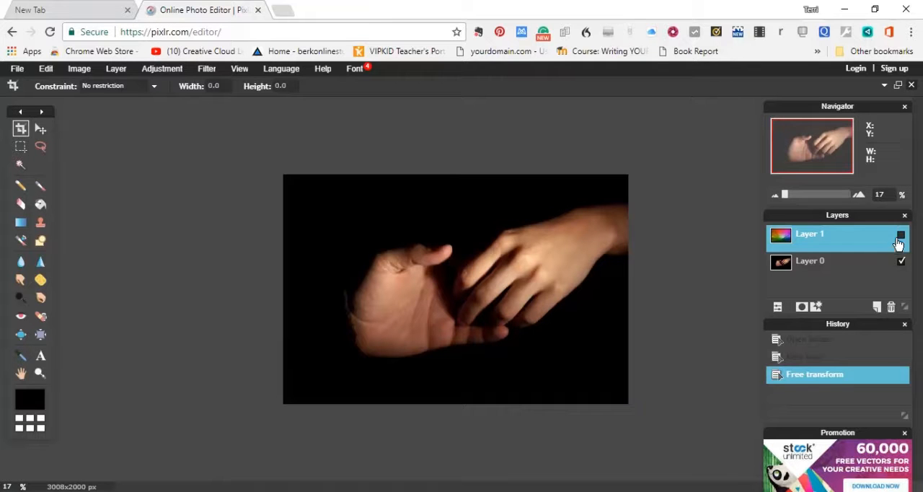
click(900, 233)
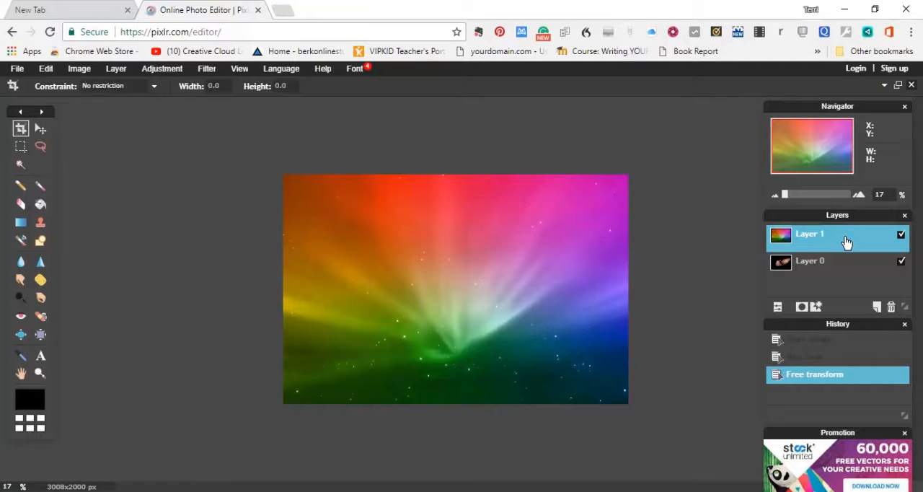
Select the rainbow Layer 1 to move it below the hands photo.
click(811, 261)
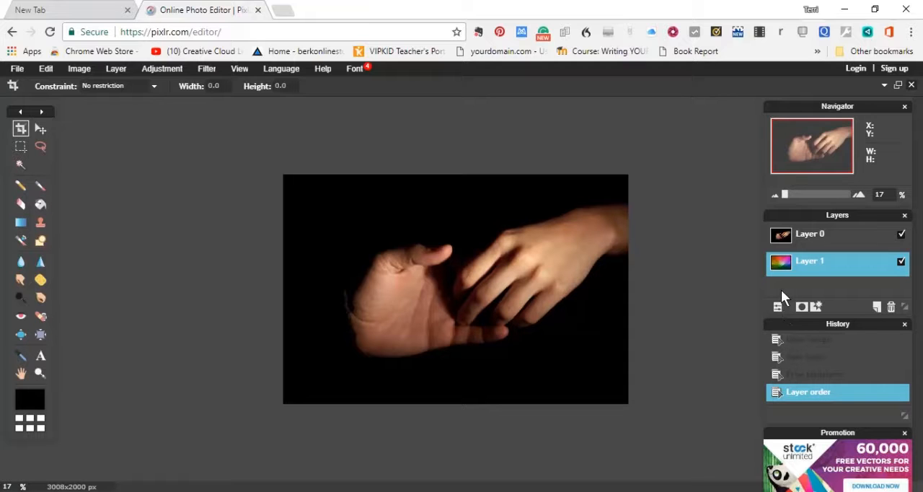
mouse_move(788, 321)
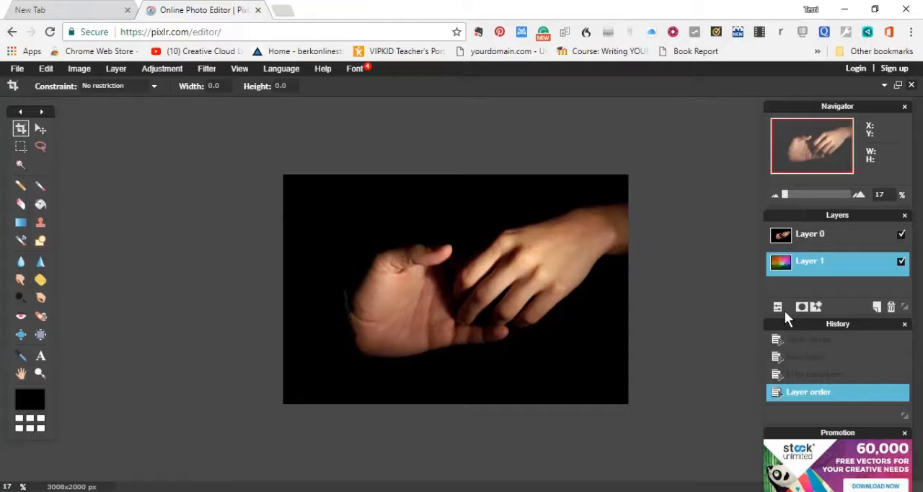
mouse_move(777, 307)
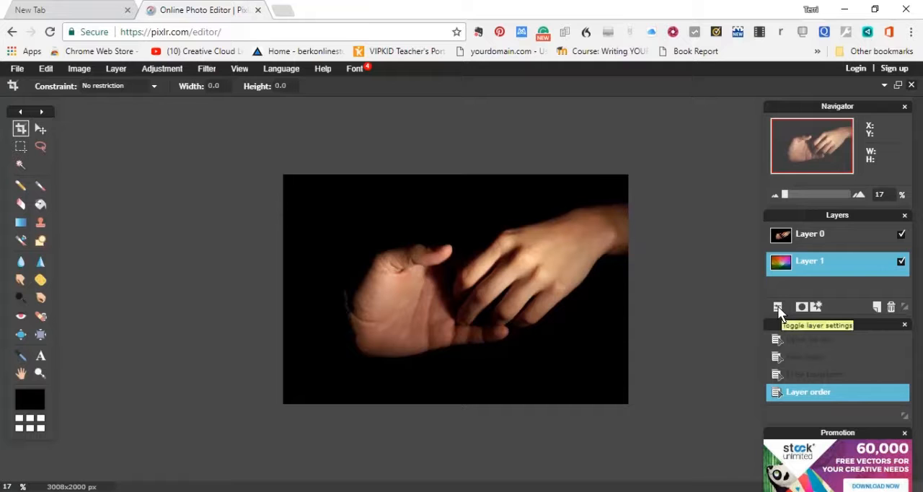
Show the layer opacity and blend settings and select the hands Layer 0.
click(779, 306)
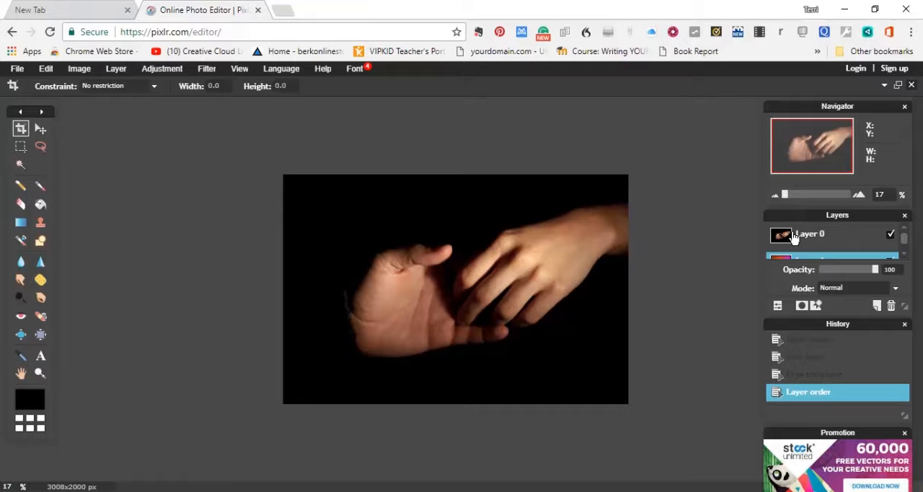
click(809, 234)
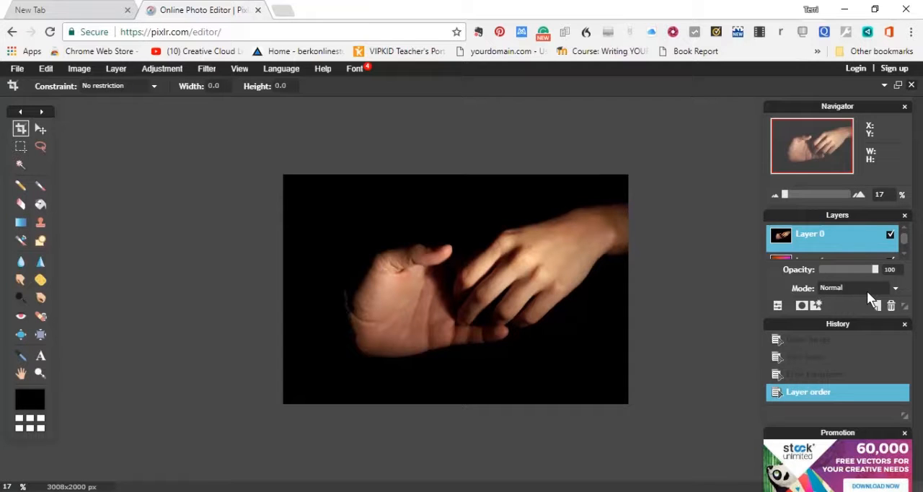
mouse_move(863, 297)
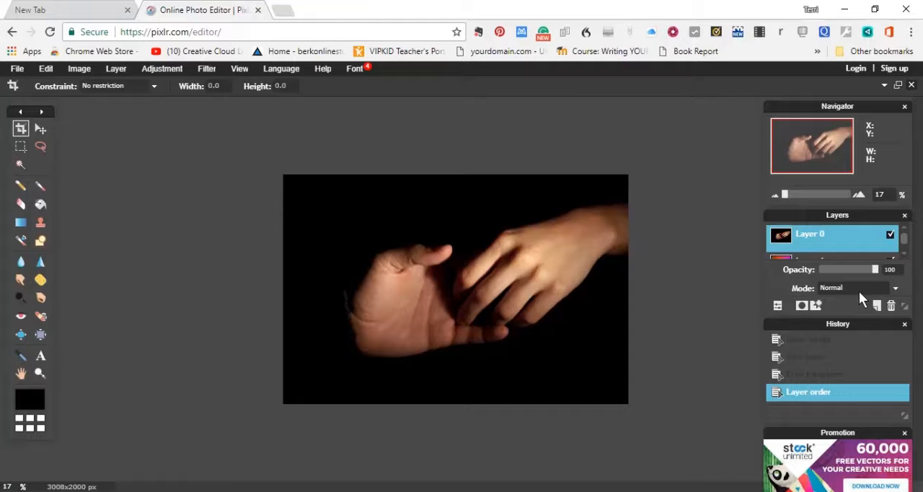
mouse_move(889, 342)
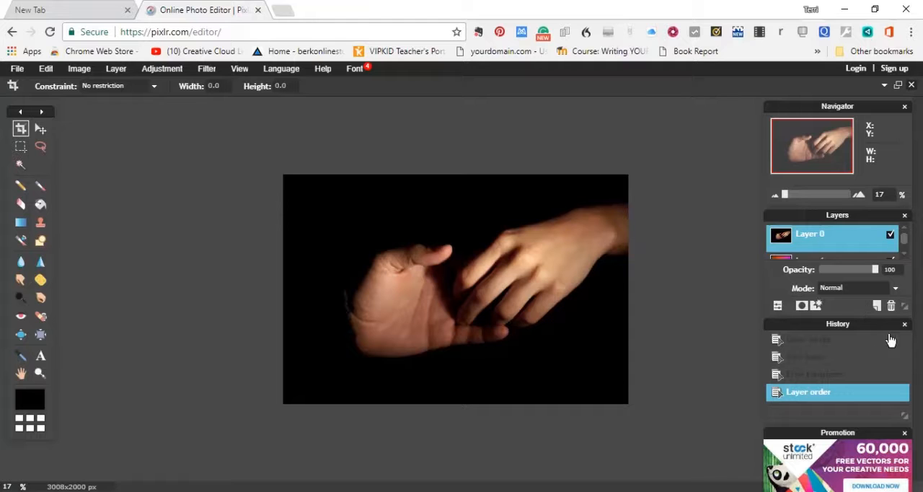
mouse_move(899, 290)
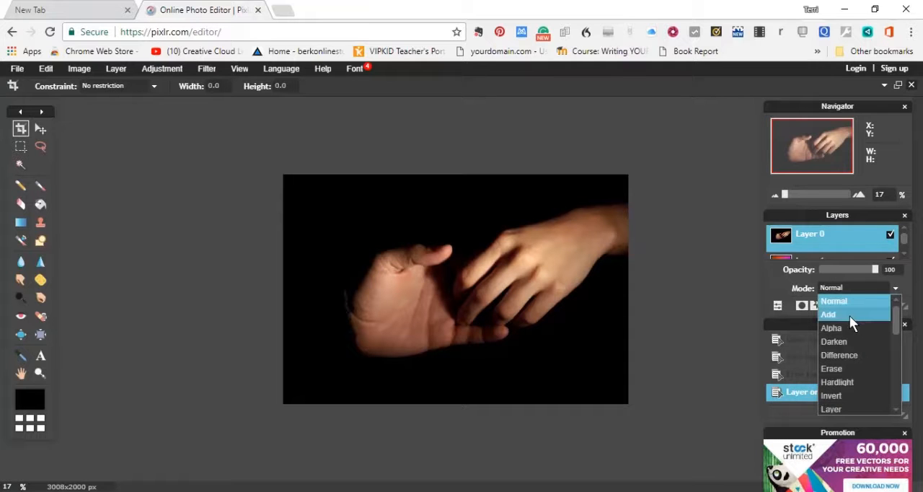
Set the hands layer's blend mode to Add, then reopen the Mode list.
click(828, 315)
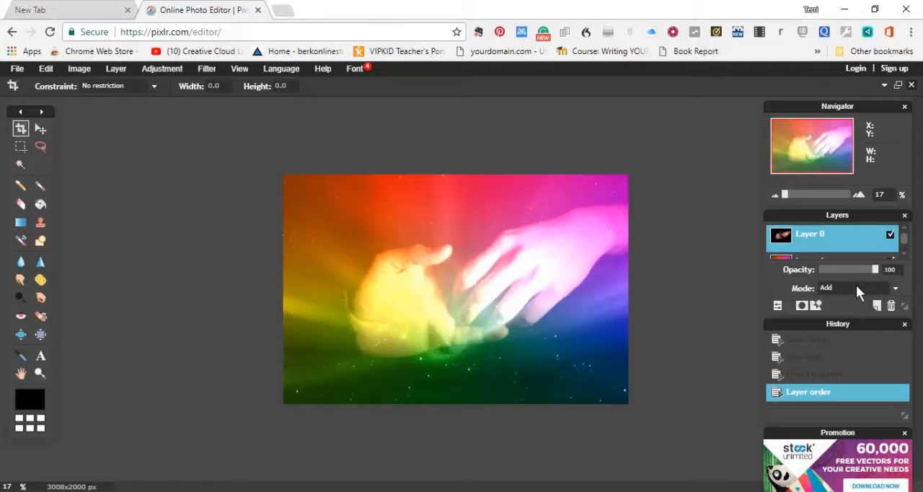
mouse_move(881, 290)
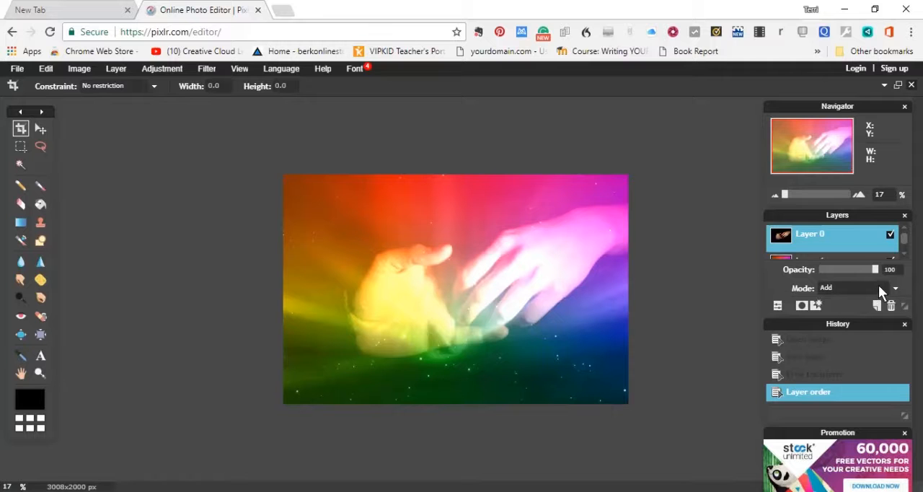
click(896, 288)
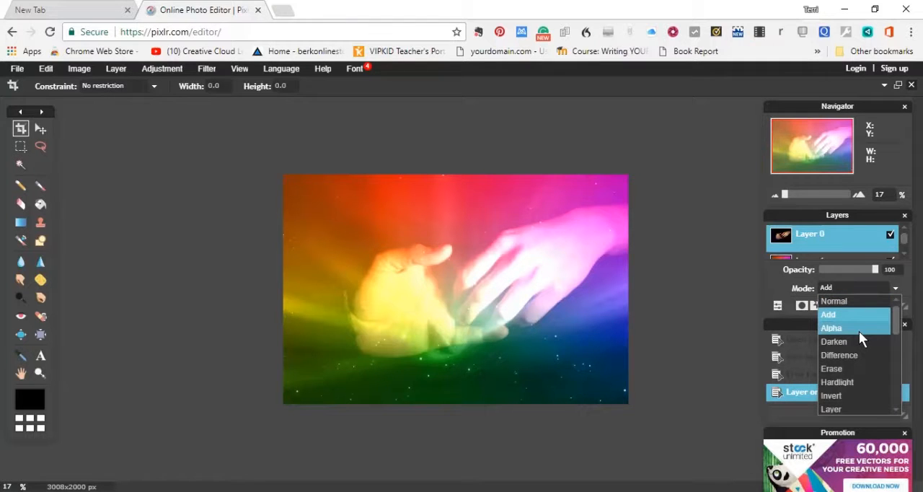
mouse_move(844, 342)
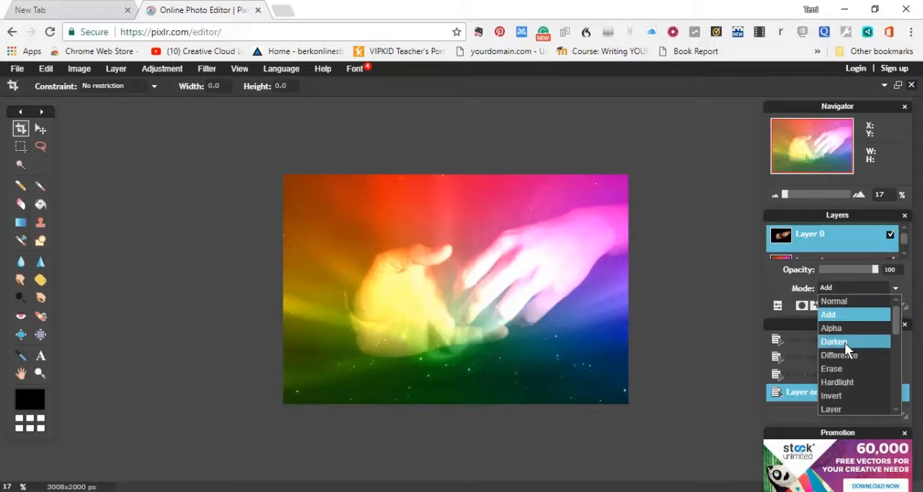
Try Darken blending on the hands layer, then switch it to Hardlight.
click(835, 340)
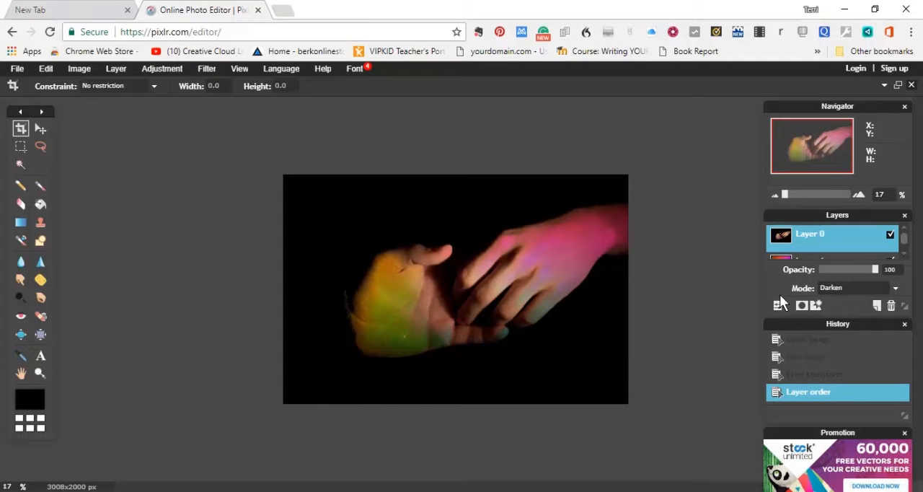
mouse_move(823, 334)
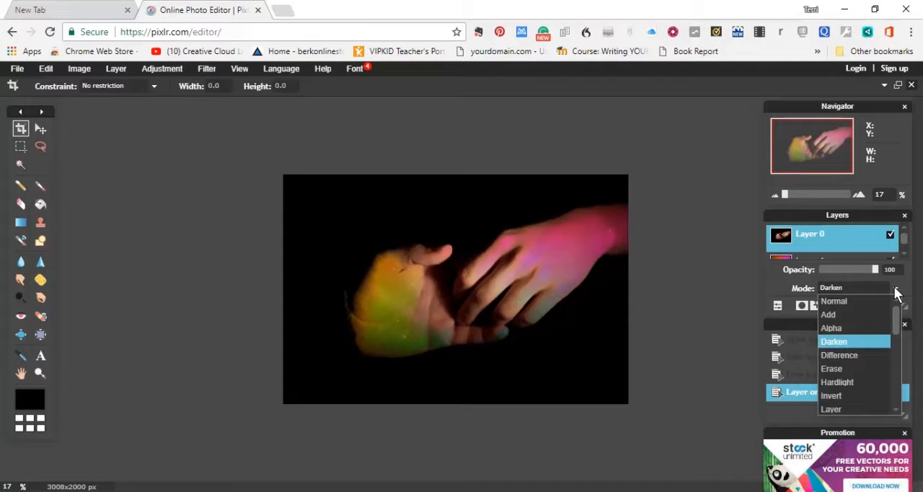
mouse_move(851, 369)
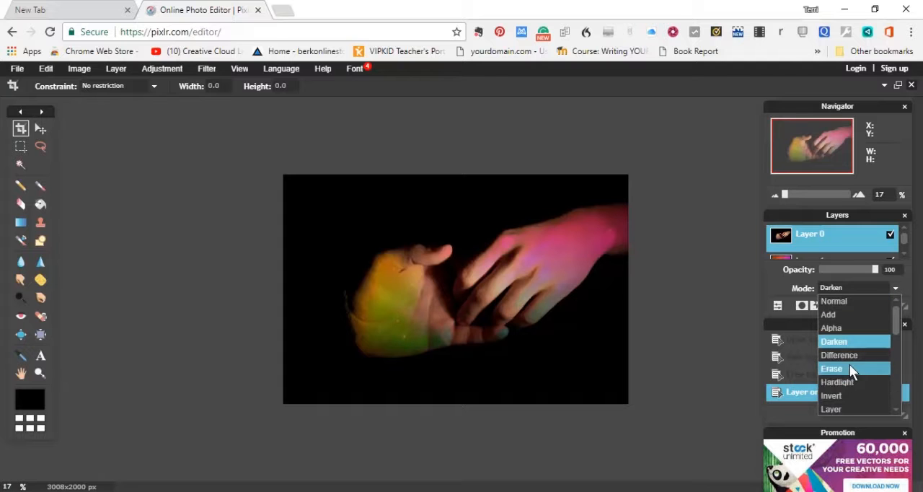
mouse_move(852, 382)
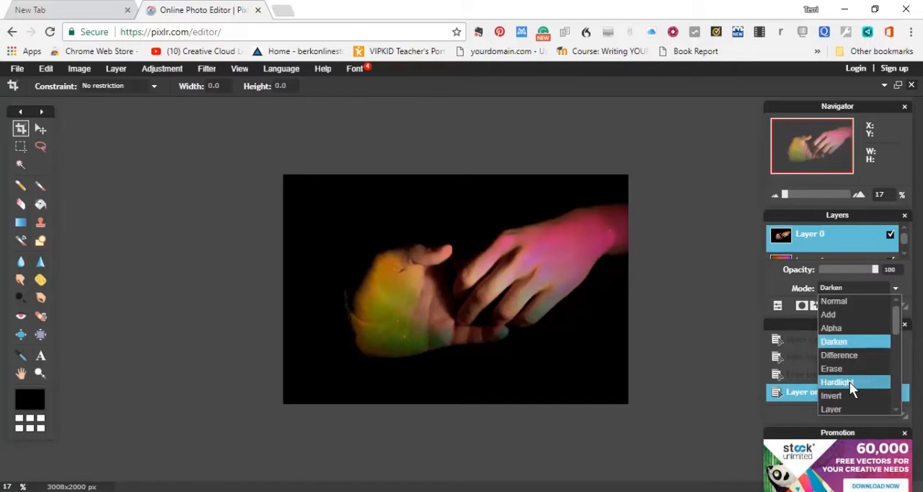
click(837, 381)
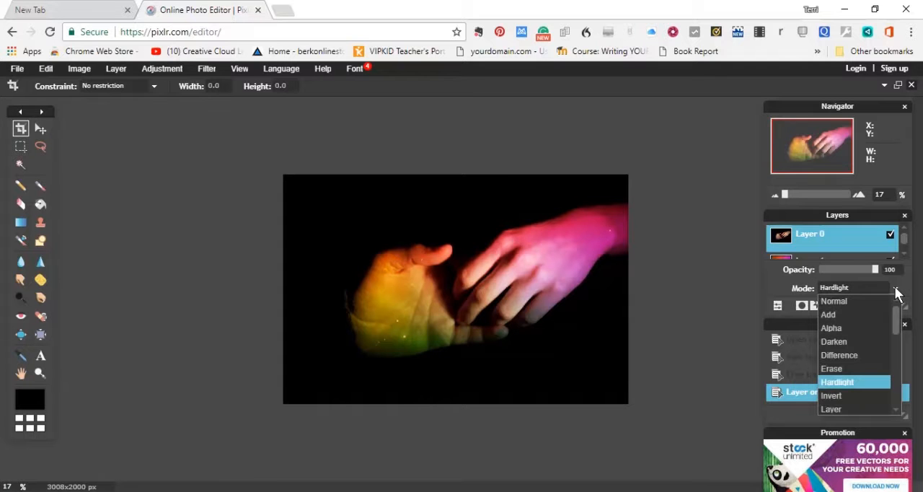
mouse_move(877, 410)
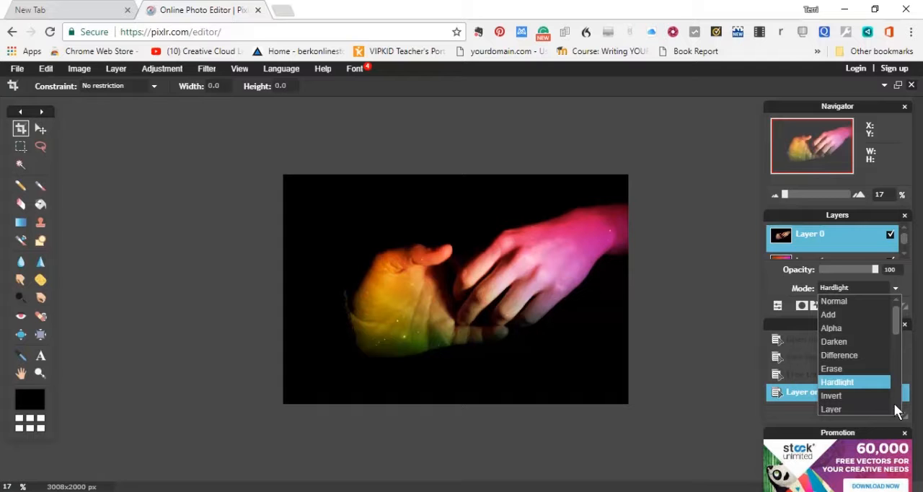
mouse_move(897, 314)
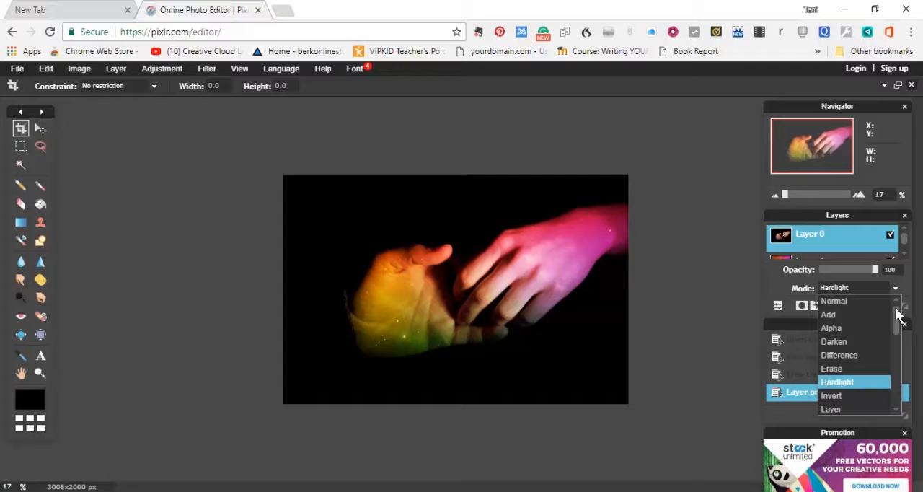
Try Lighten blending on the hands layer, then set it to Multiply and reopen the Mode list.
scroll(down, 3)
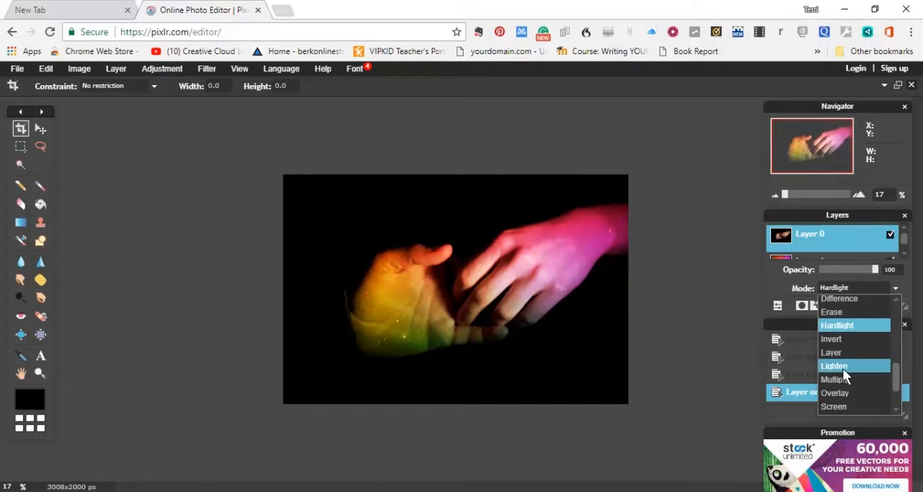
click(834, 365)
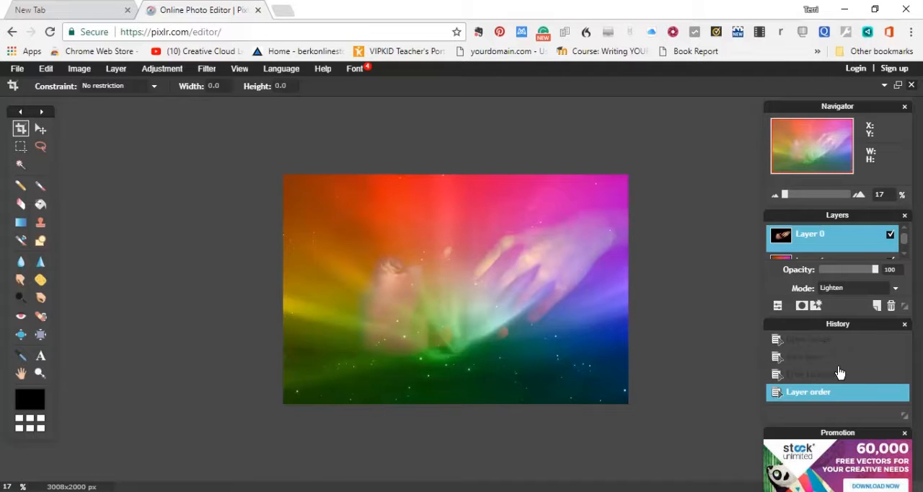
mouse_move(886, 303)
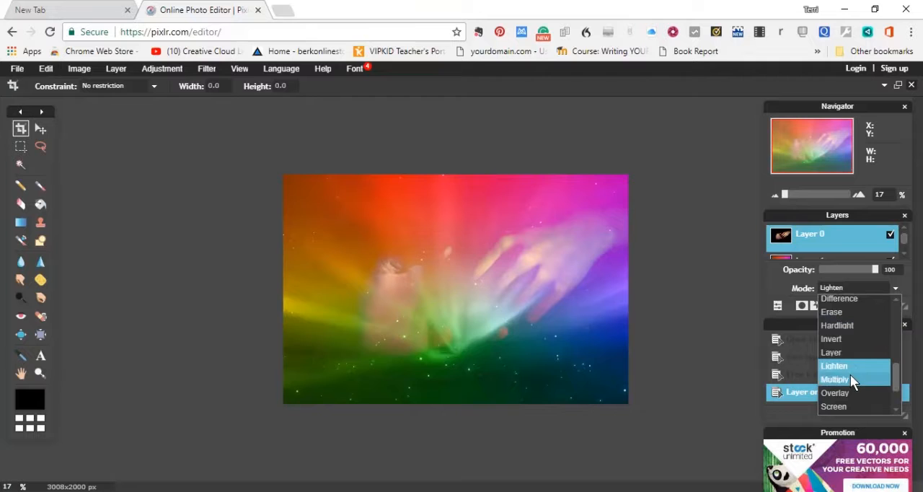
click(836, 380)
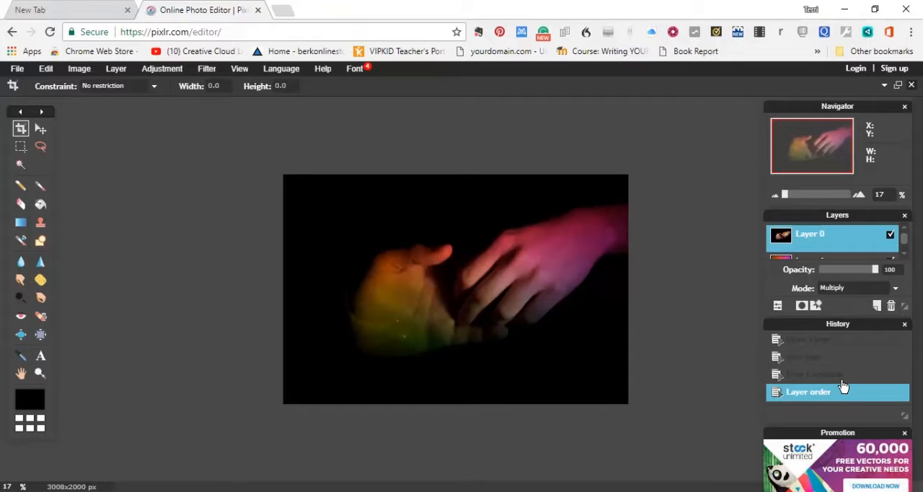
mouse_move(530, 276)
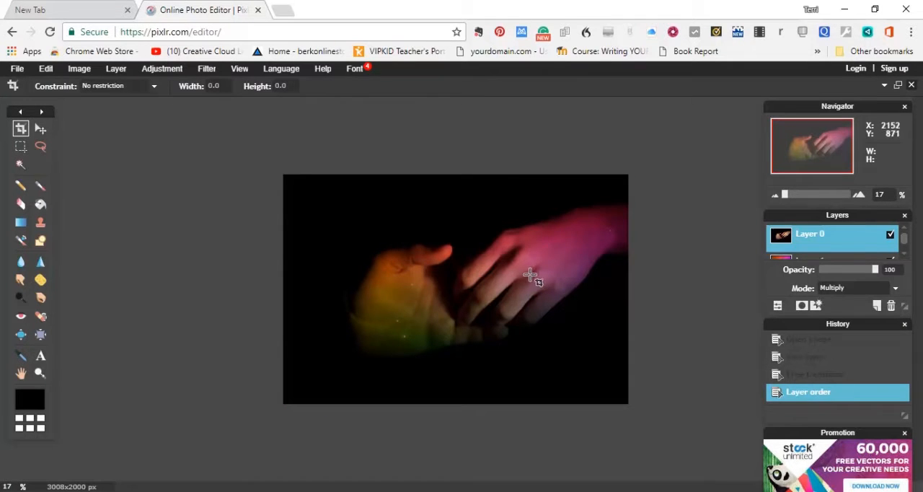
mouse_move(684, 318)
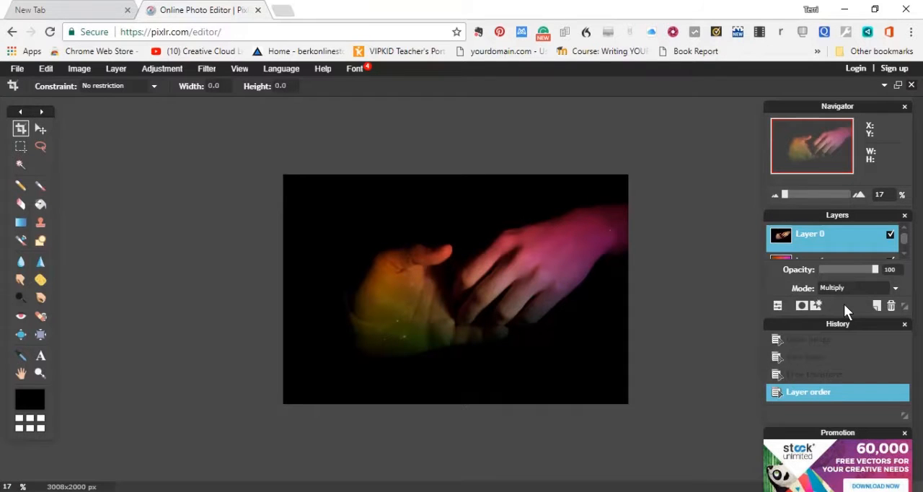
click(898, 287)
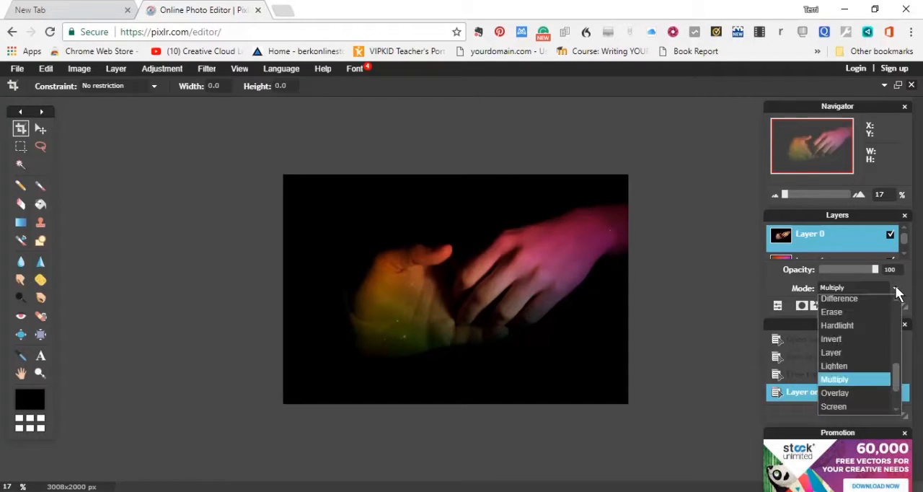
mouse_move(833, 392)
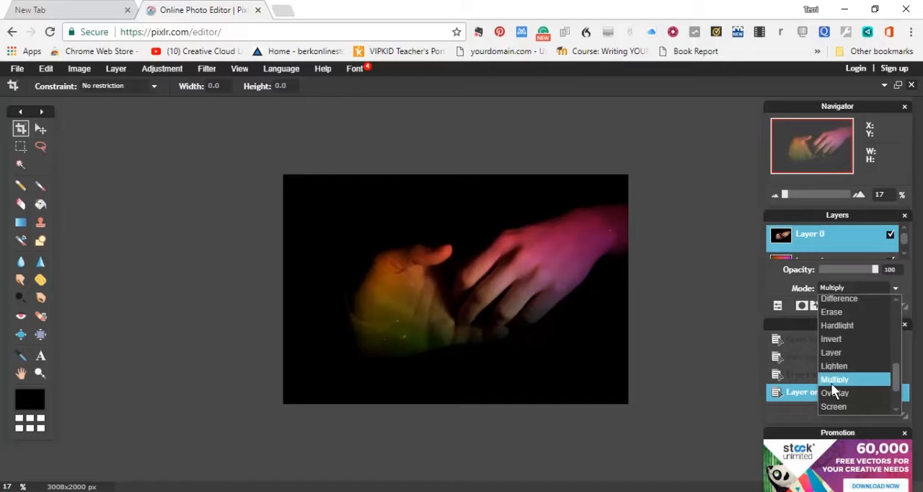
Try Overlay blending on the hands layer, then switch it to Screen.
click(836, 392)
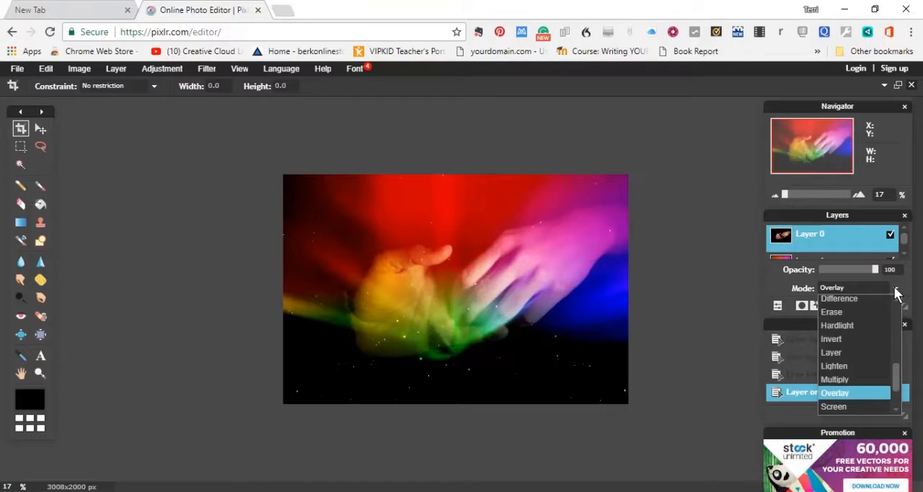
mouse_move(872, 410)
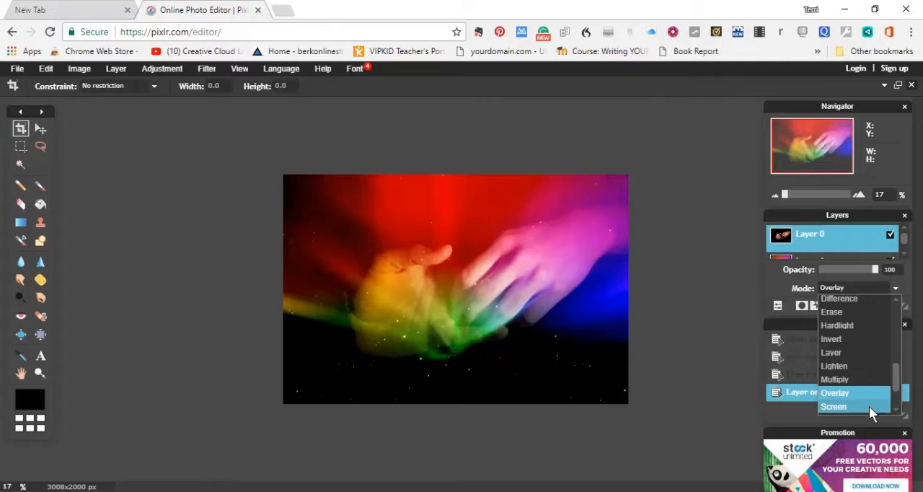
click(834, 407)
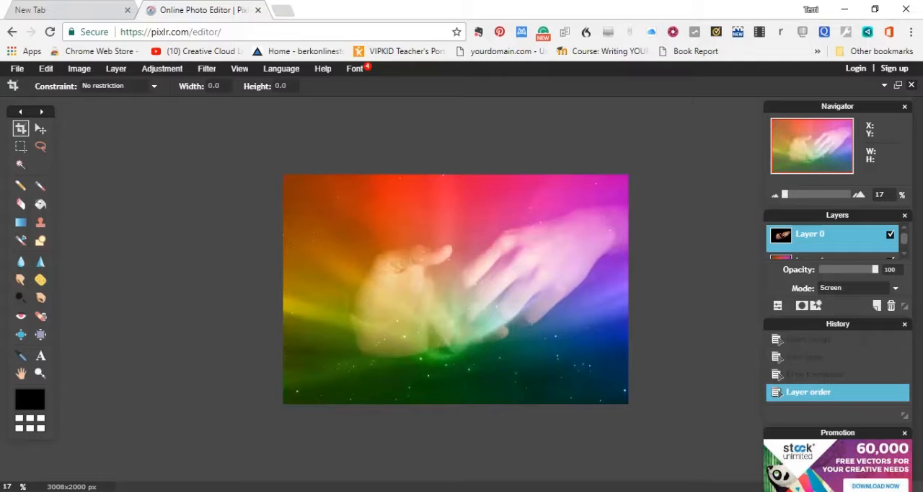
mouse_move(889, 259)
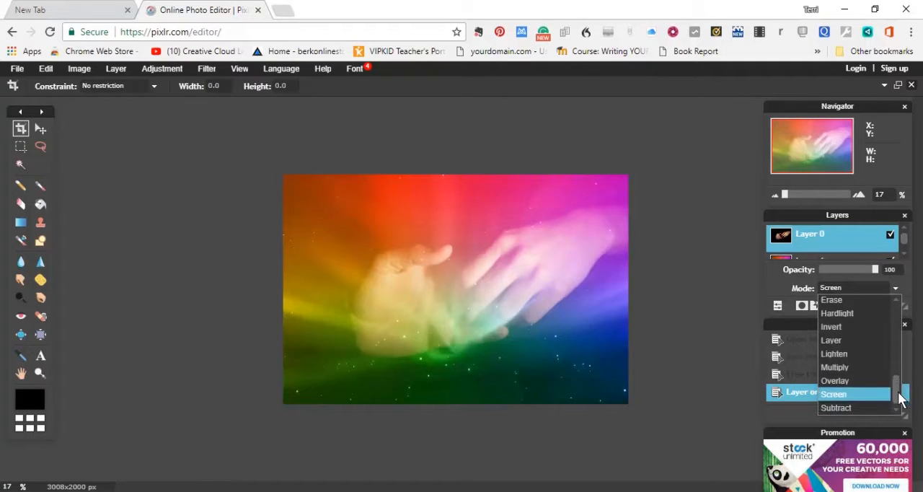
Set the hands layer to Subtract, briefly try Alpha, then return to Subtract blending.
click(837, 407)
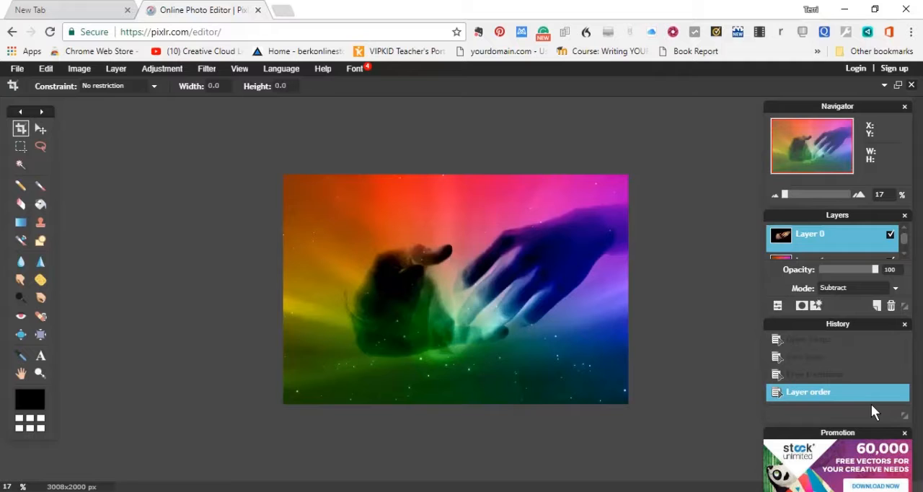
mouse_move(894, 298)
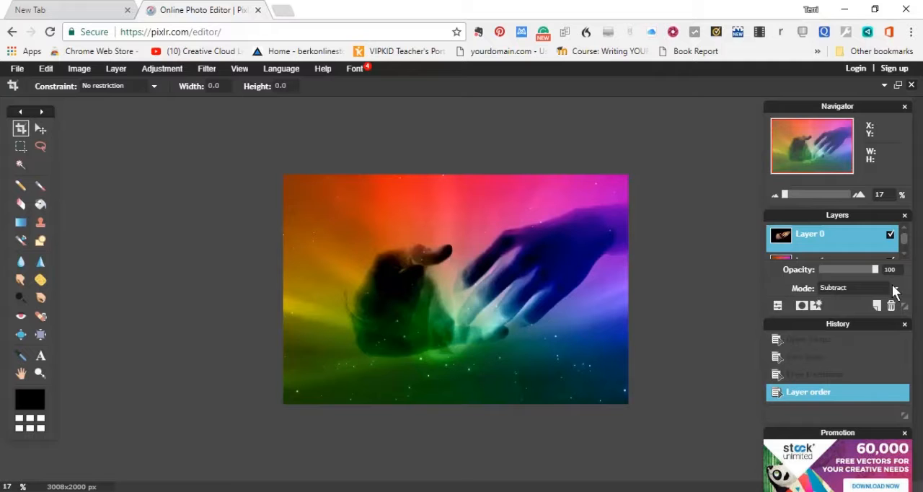
click(854, 289)
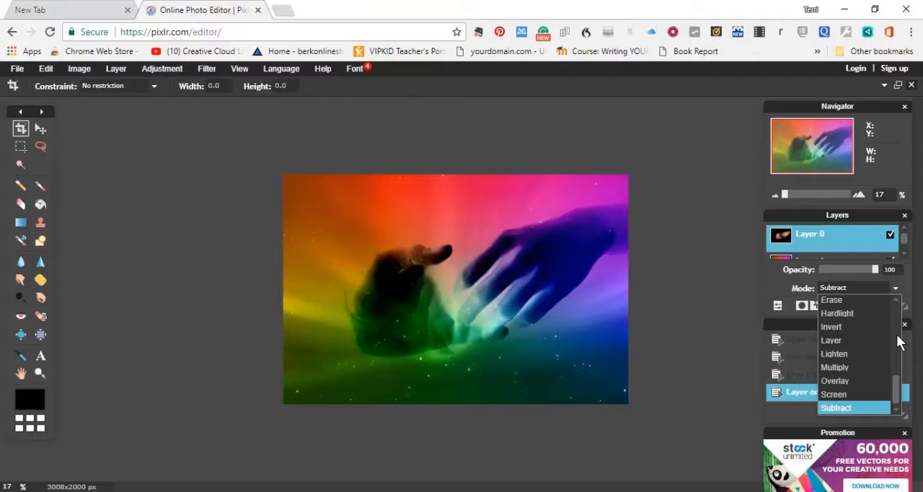
mouse_move(895, 355)
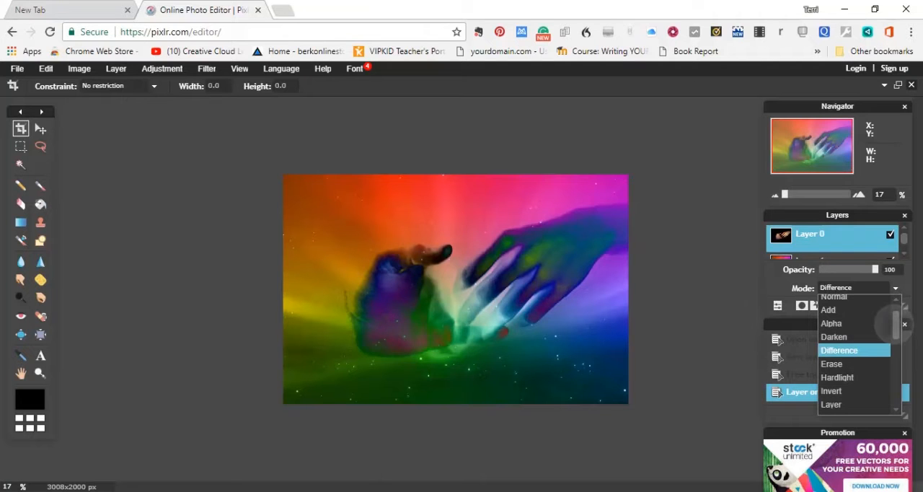
click(831, 323)
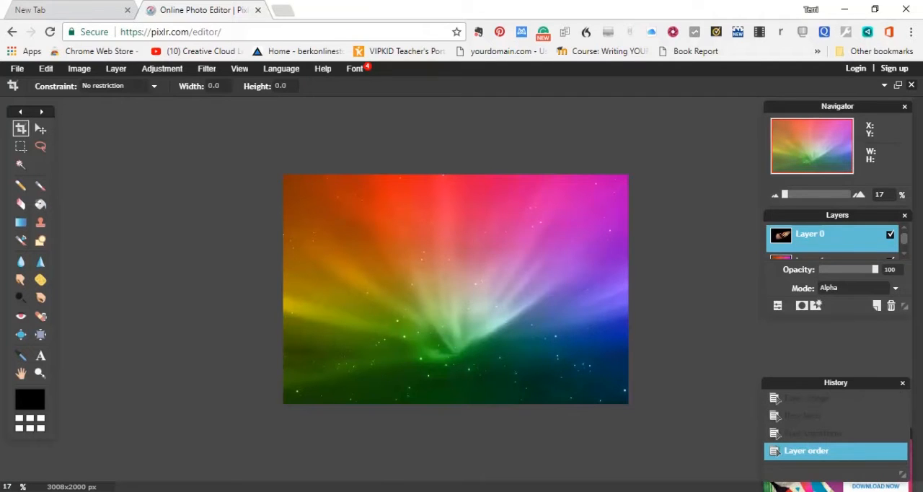
click(894, 288)
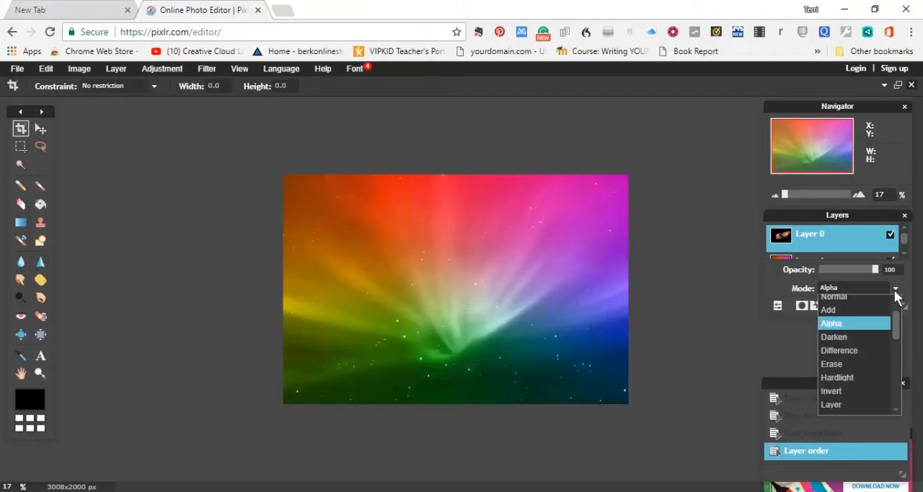
scroll(down, 3)
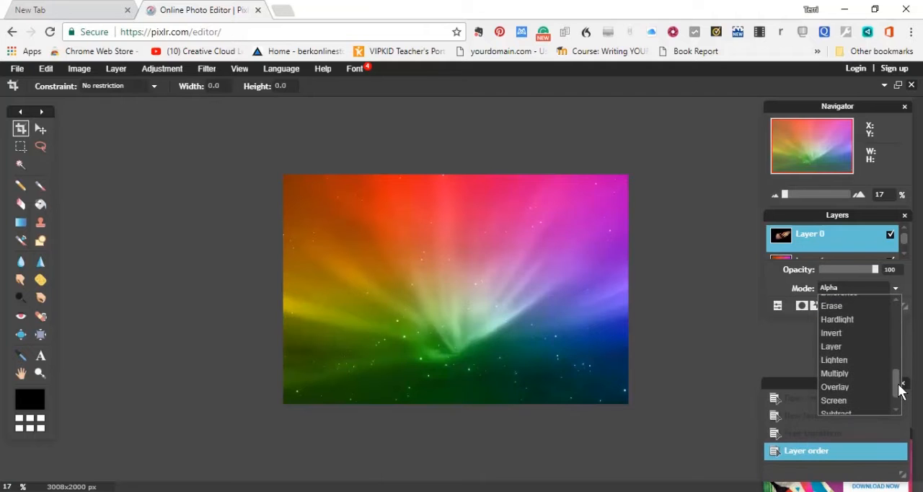
click(848, 411)
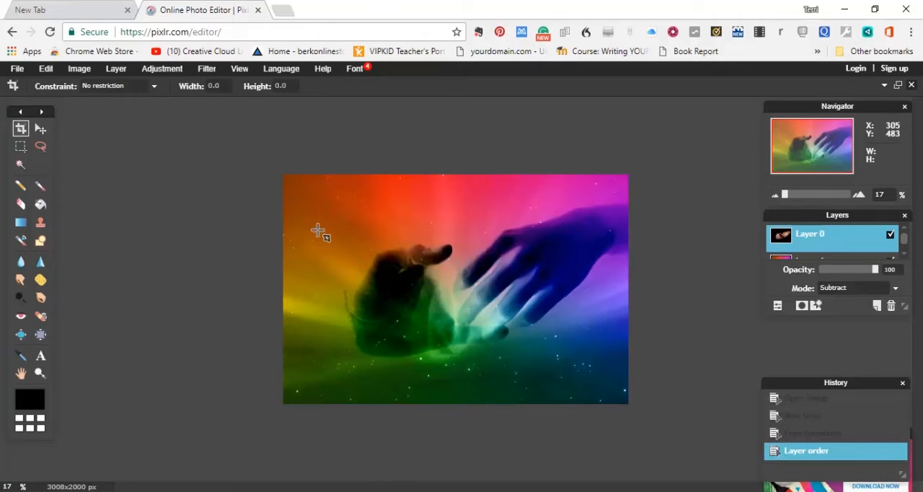
mouse_move(326, 196)
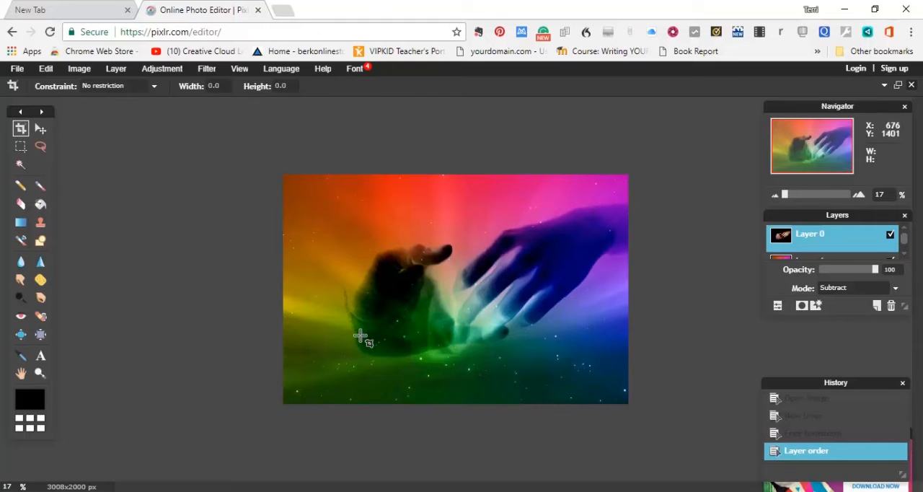
mouse_move(488, 311)
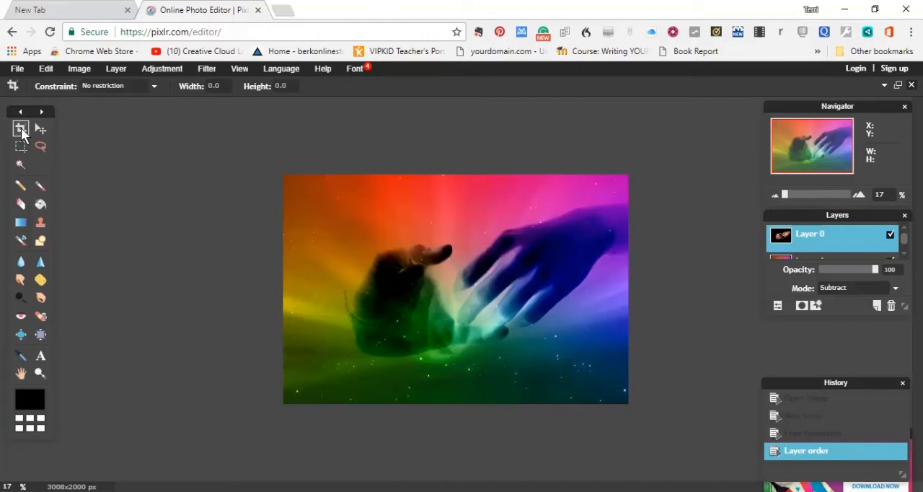
mouse_move(20, 129)
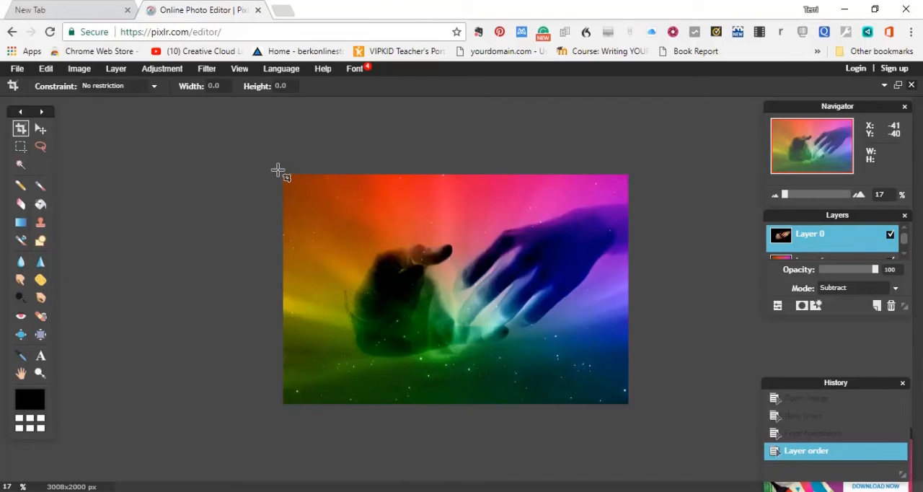
Mark out a crop region spanning the whole blended picture.
drag(283, 177, 511, 189)
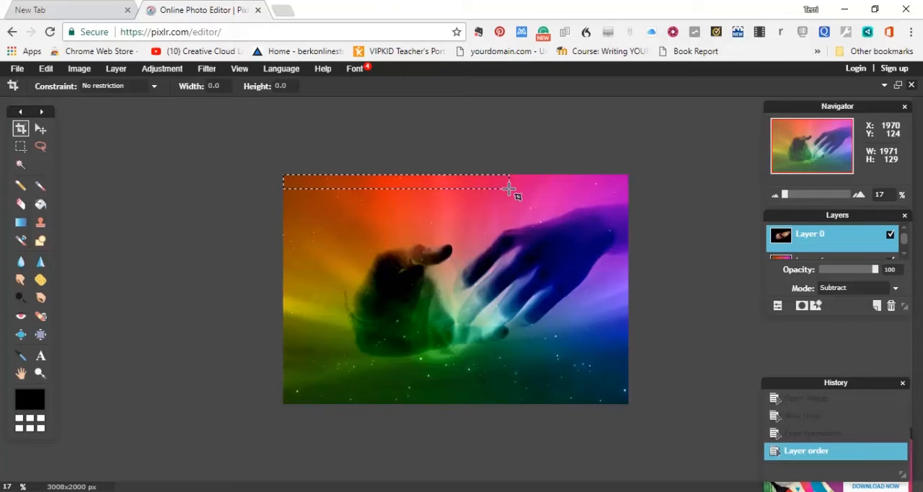
drag(508, 187, 642, 267)
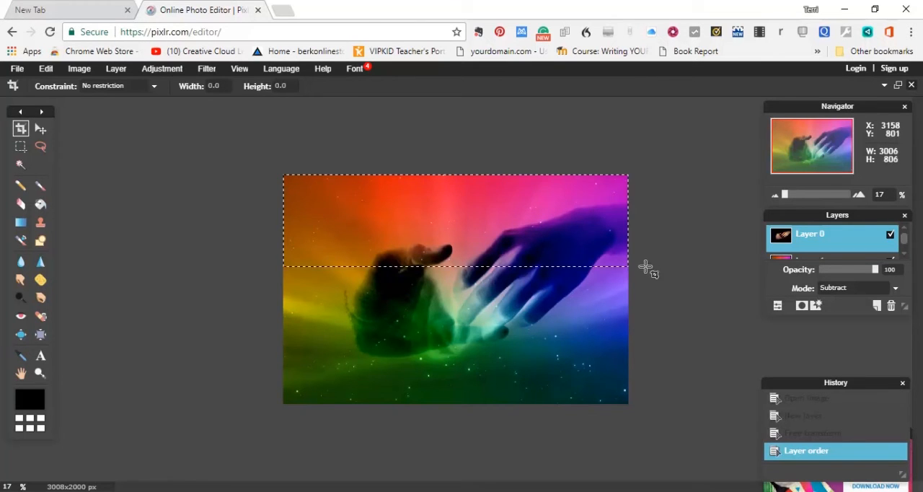
drag(645, 267, 604, 376)
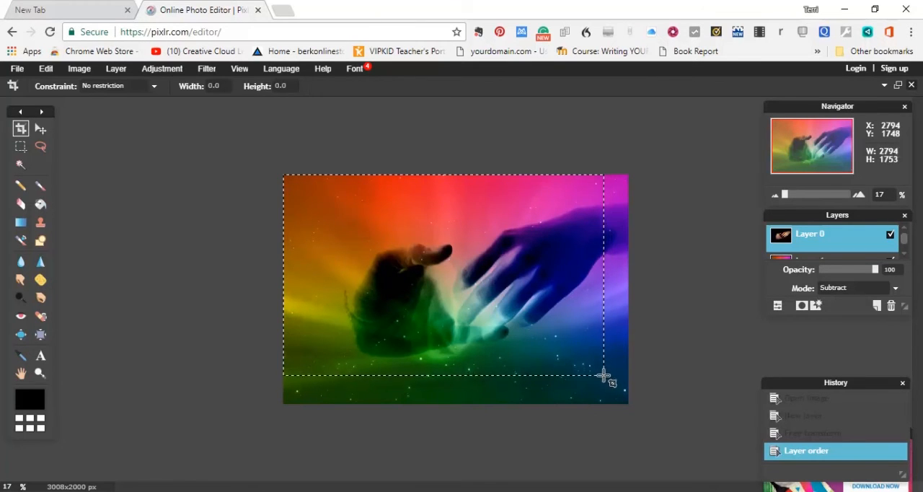
drag(605, 377, 598, 403)
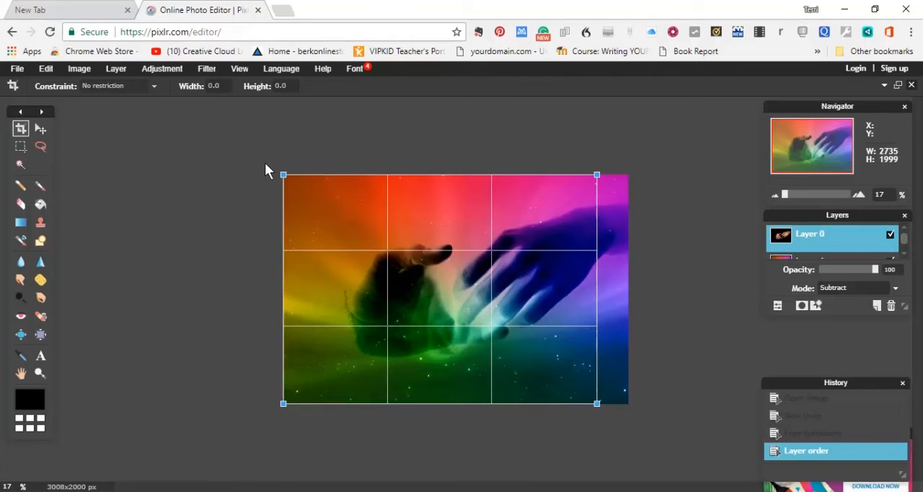
Pull the crop's left edge inward toward the hands and fine-tune the right corners.
drag(283, 175, 291, 175)
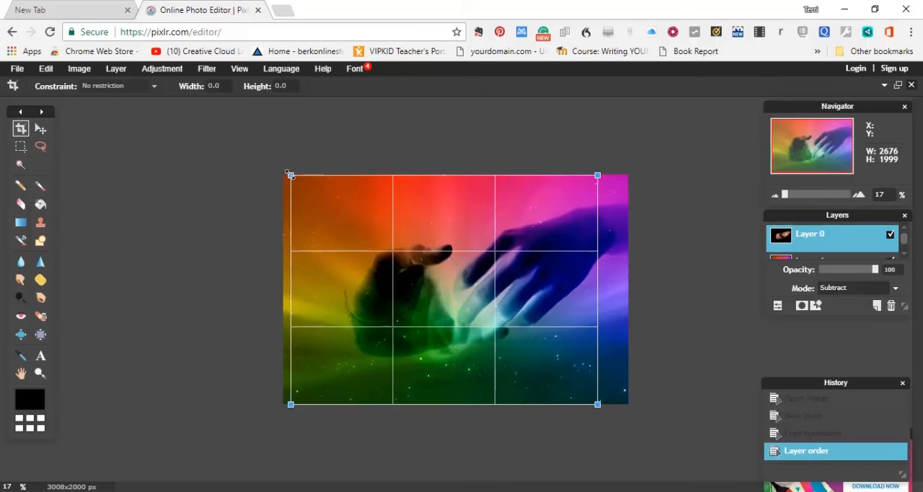
drag(291, 173, 344, 173)
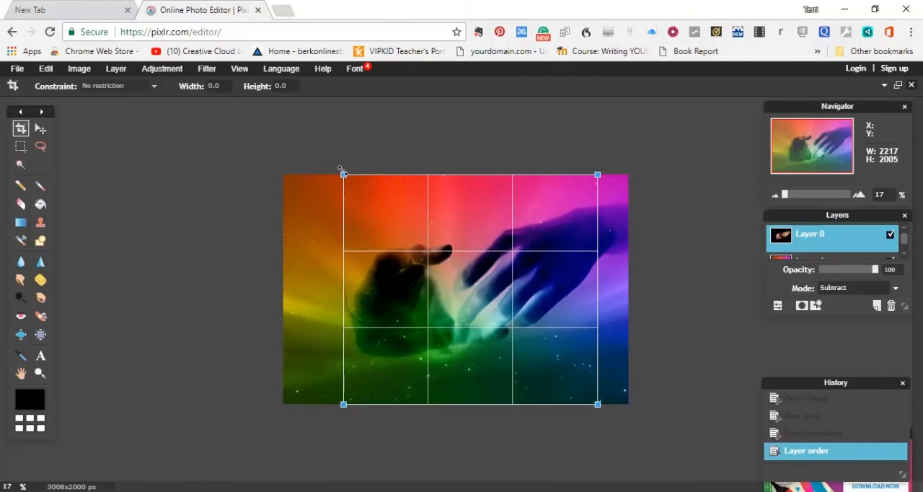
drag(343, 176, 352, 176)
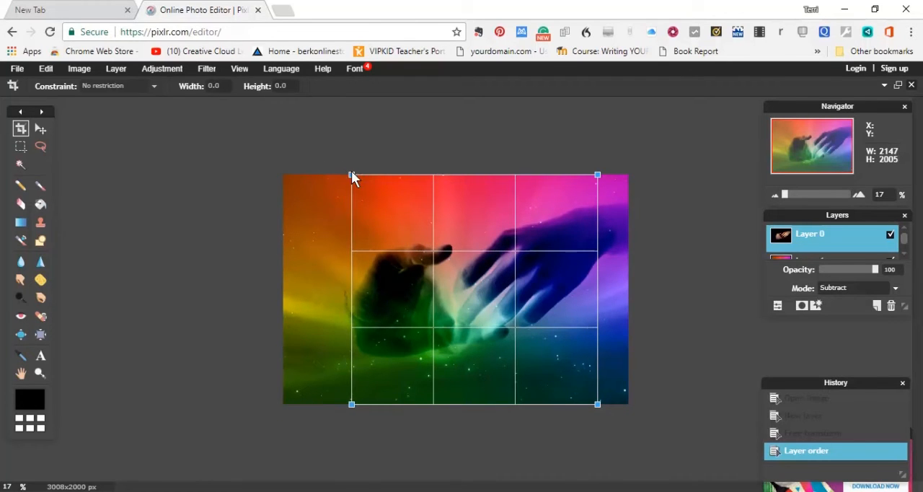
mouse_move(597, 176)
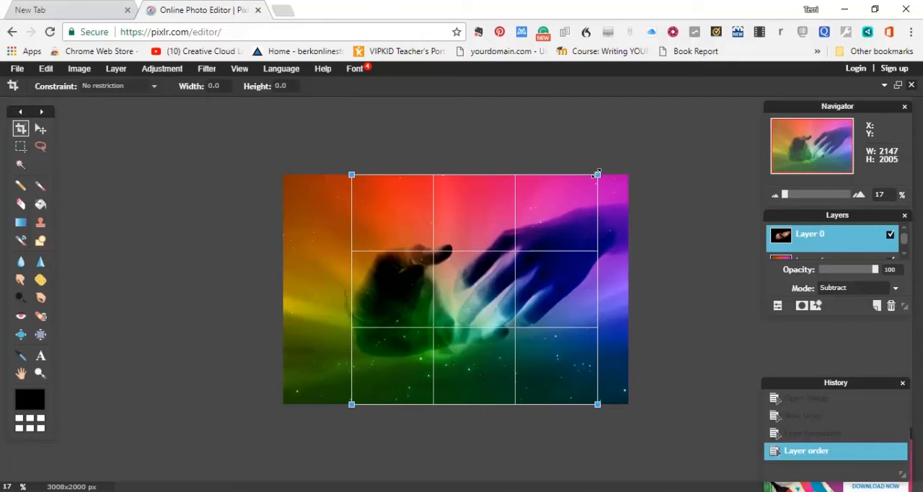
drag(597, 174, 613, 175)
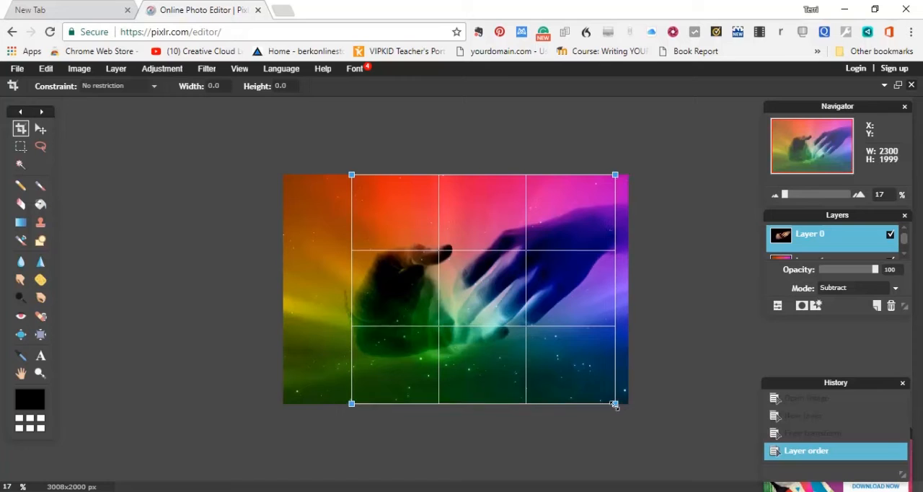
drag(615, 403, 609, 397)
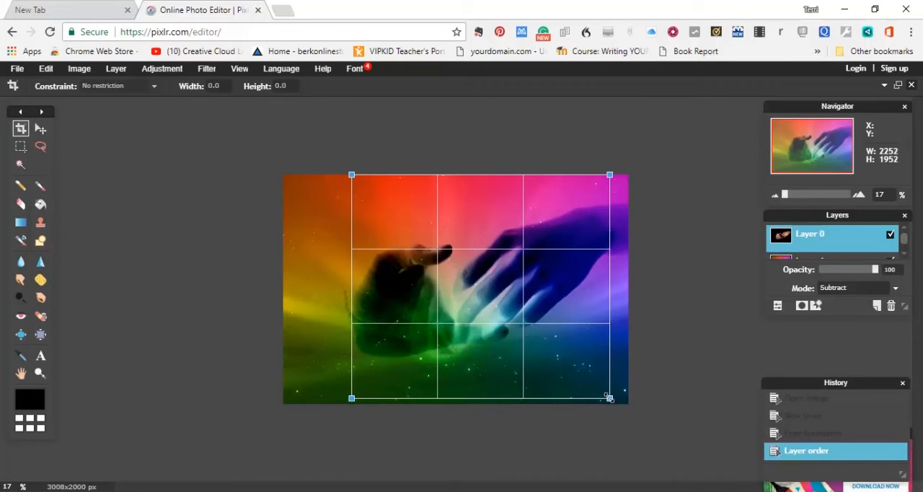
mouse_move(353, 176)
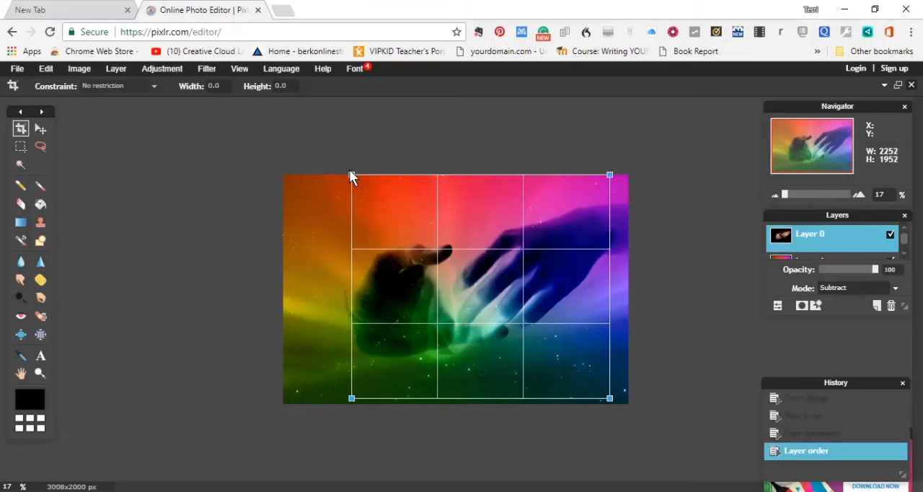
drag(352, 177, 347, 174)
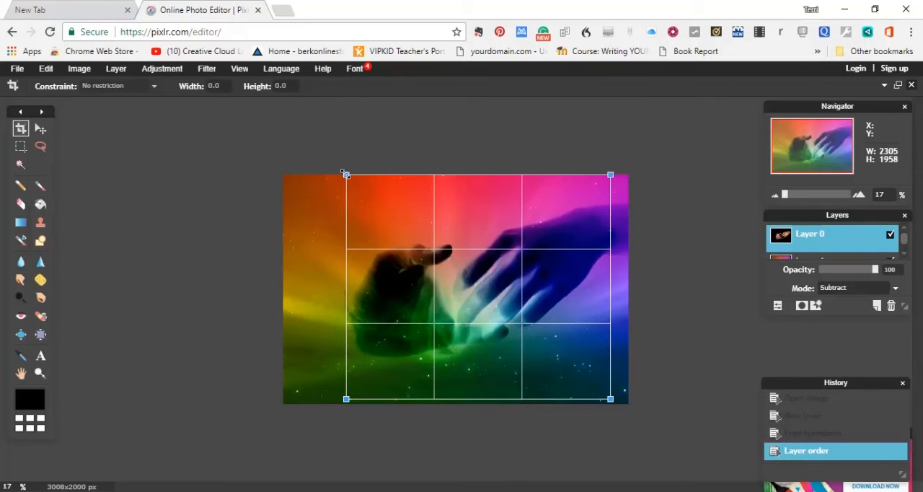
mouse_move(398, 119)
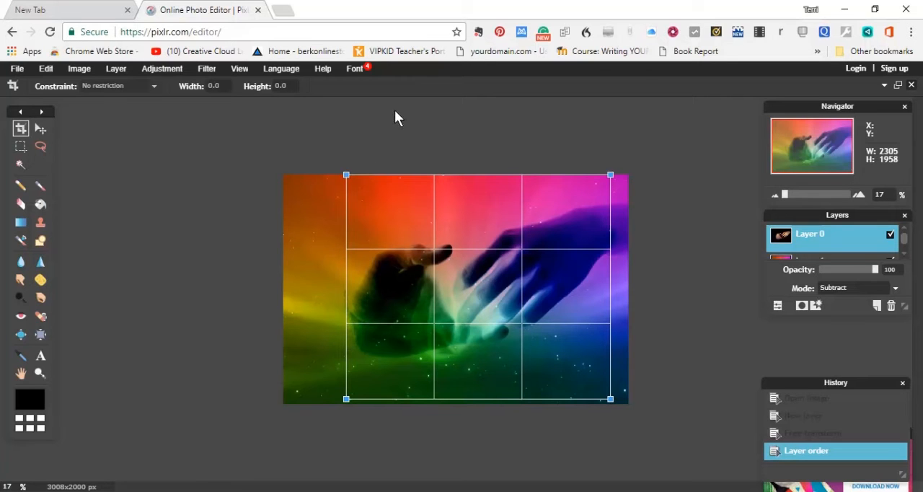
mouse_move(72, 143)
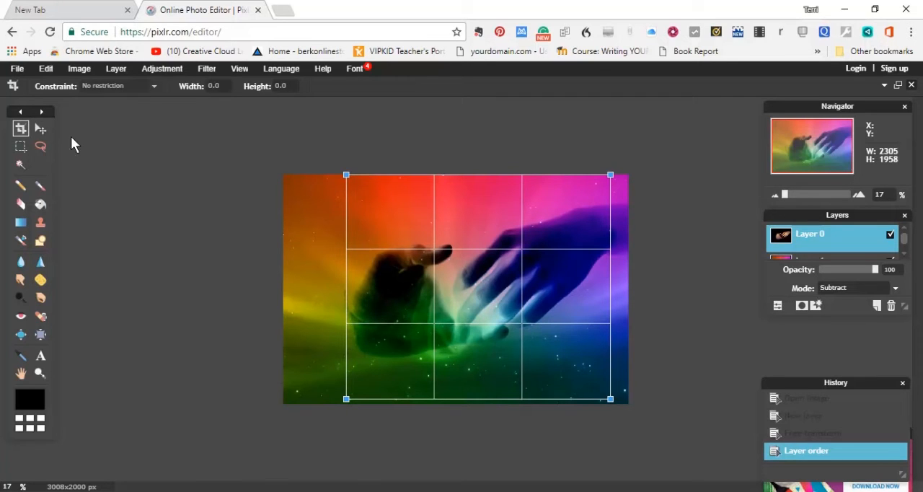
Apply the crop, trimming the left strip so the image centres on the hands.
click(20, 128)
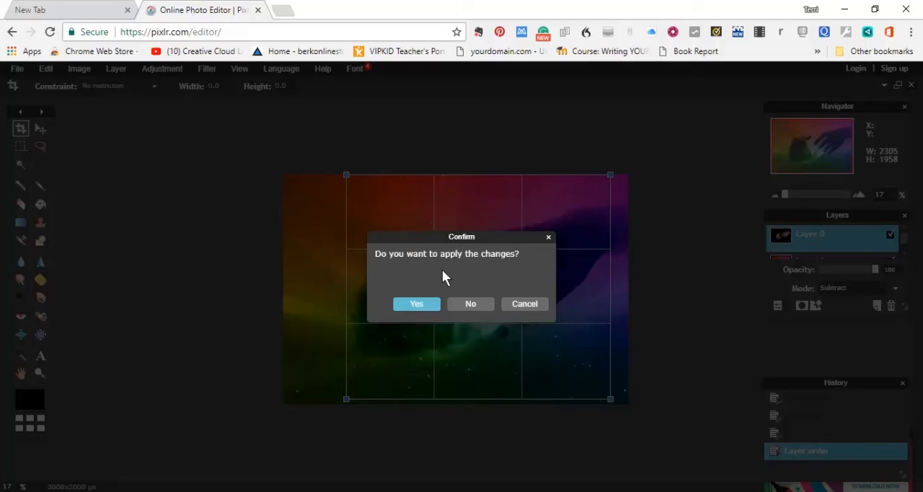
click(416, 302)
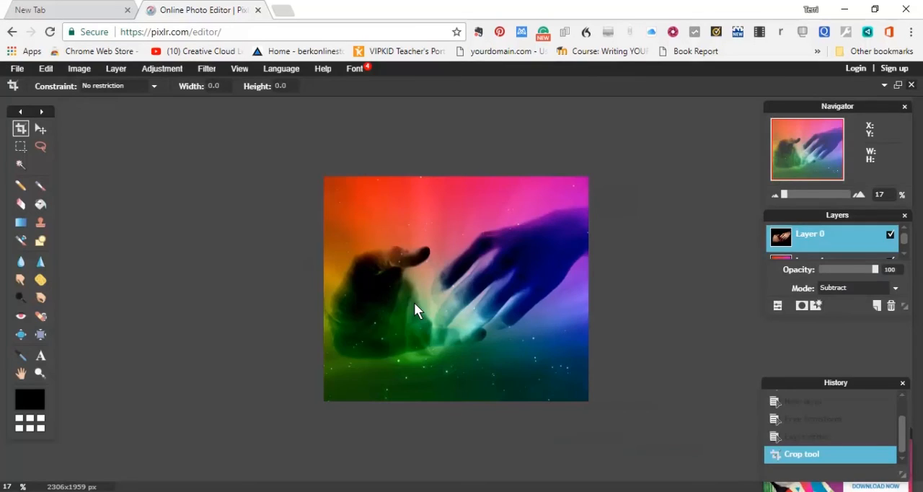
mouse_move(648, 310)
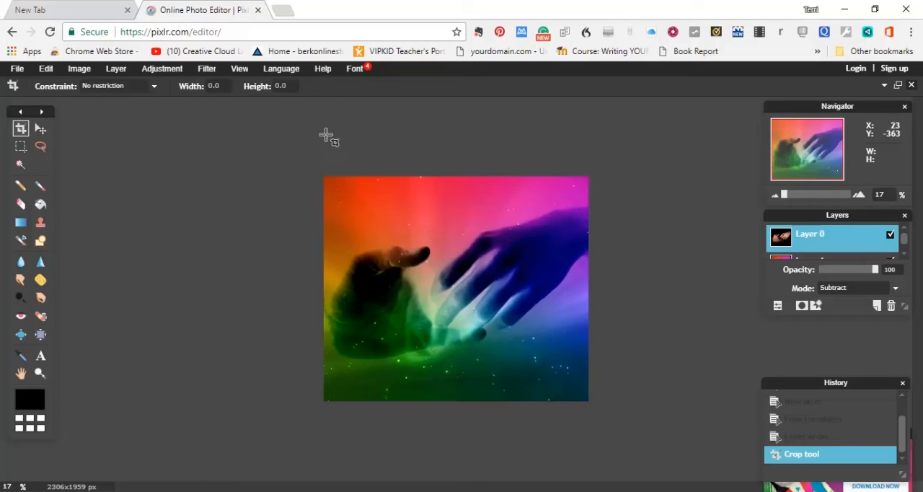
mouse_move(325, 152)
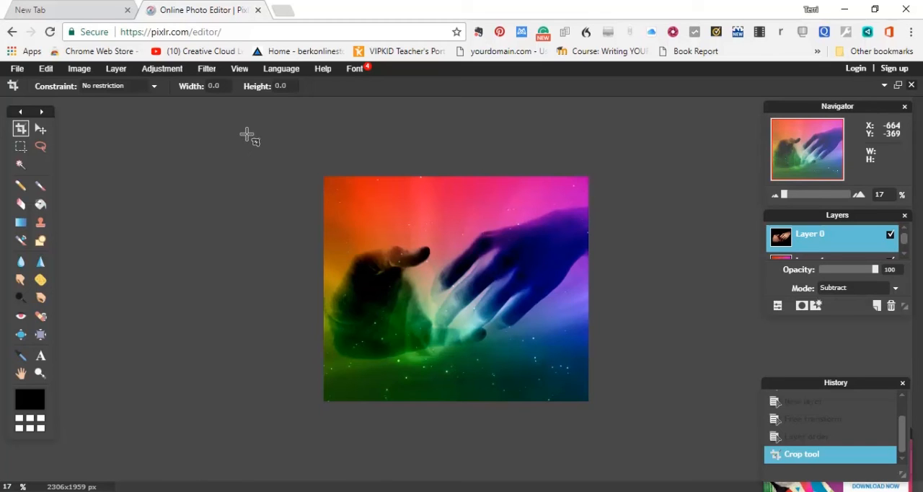
Name the image 'hands across the stars1' in the Save dialog, keeping JPEG format.
click(18, 68)
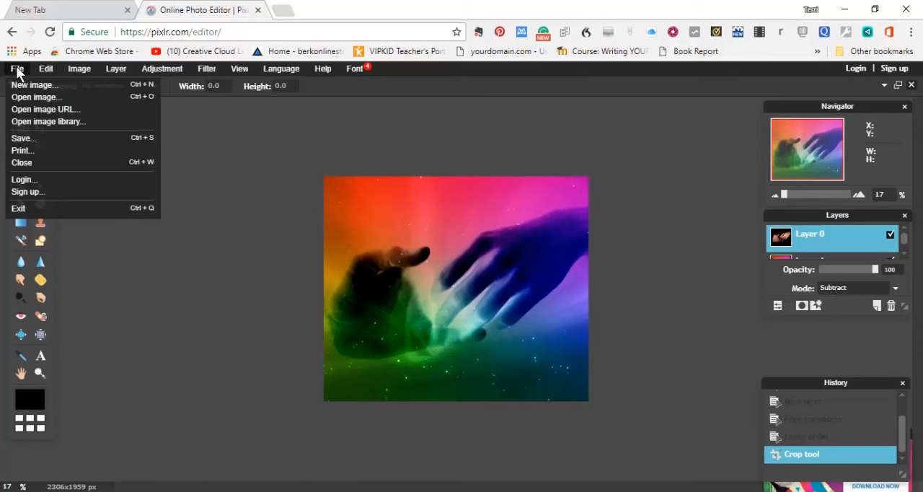
mouse_move(23, 137)
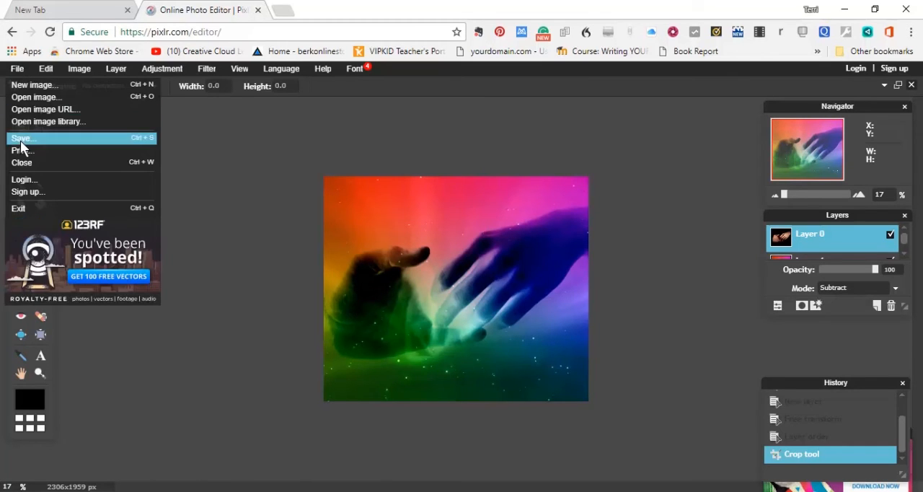
click(23, 137)
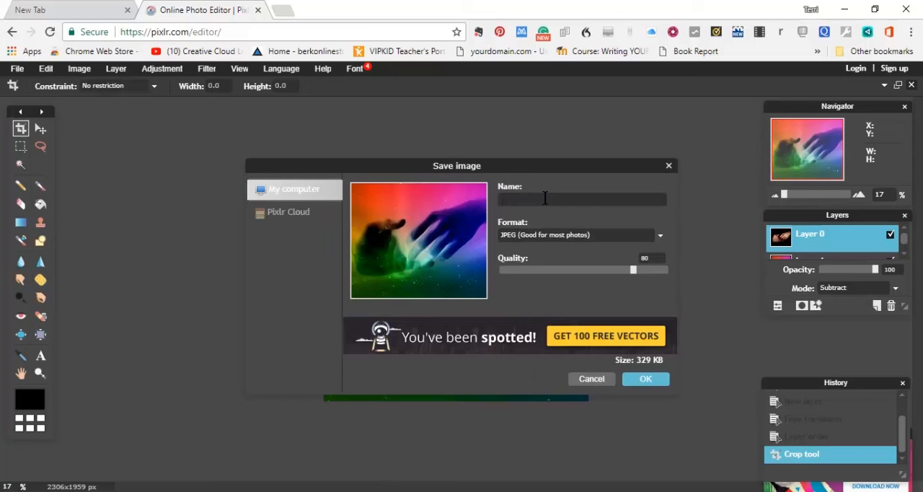
text(hands ad)
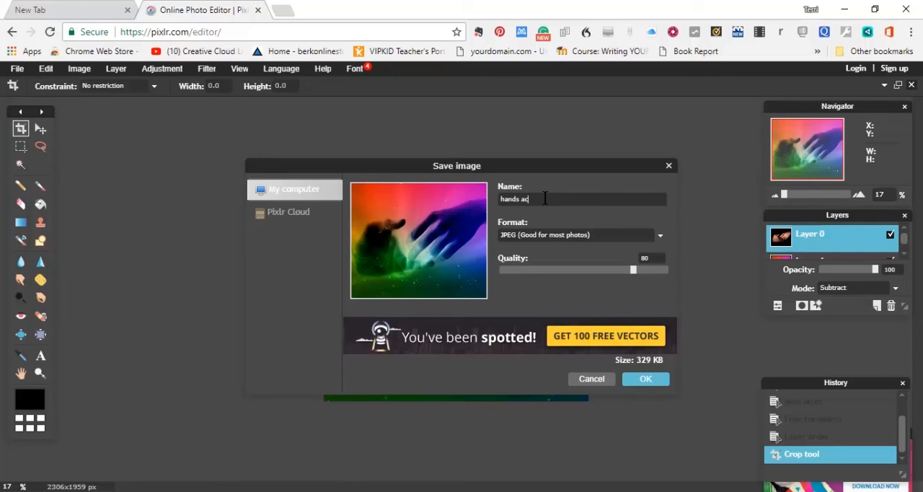
text(ross the)
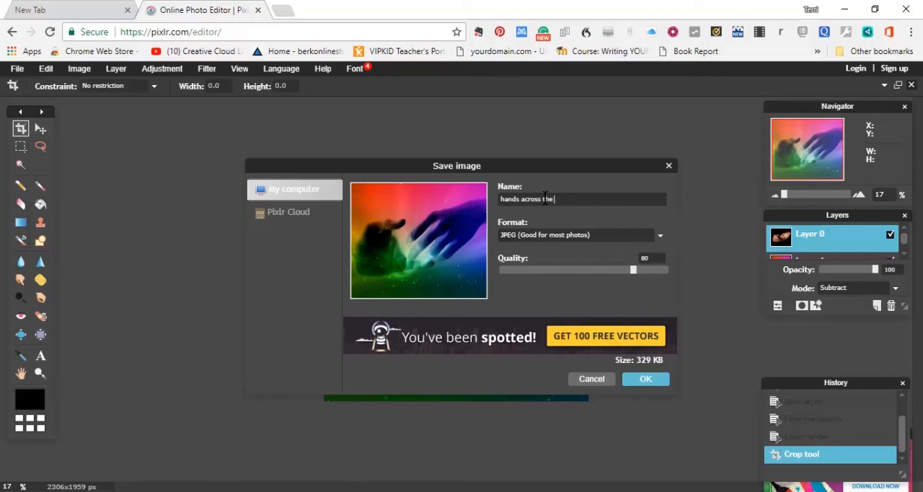
text(sta)
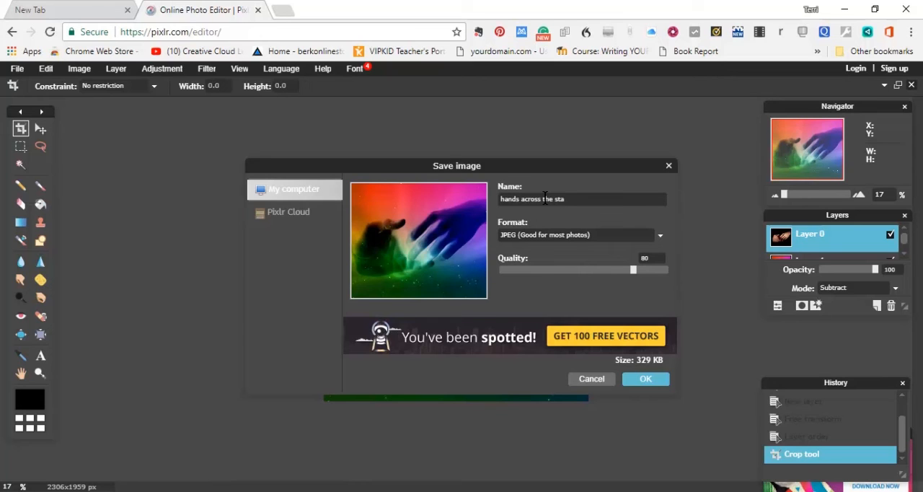
text(rs)
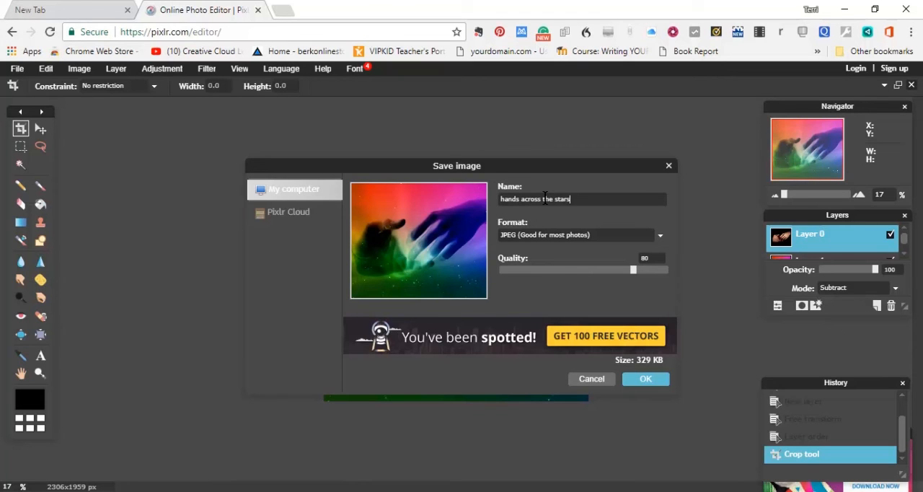
text(1)
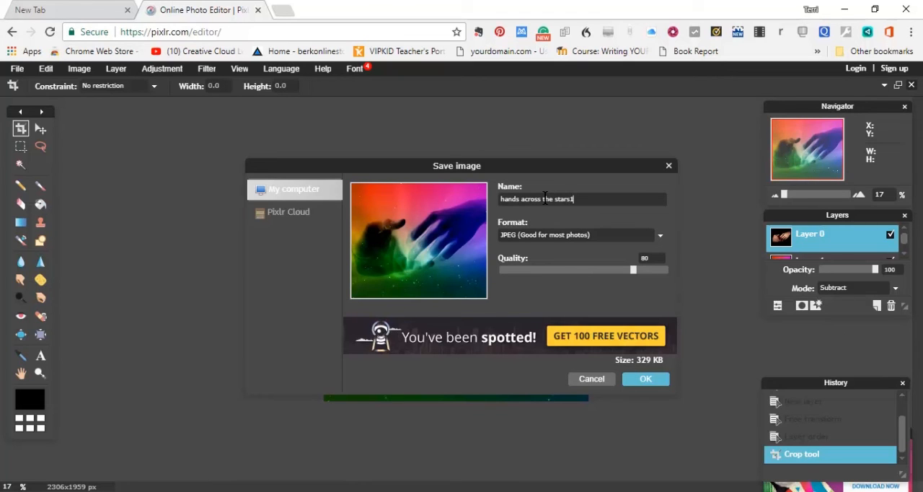
mouse_move(689, 297)
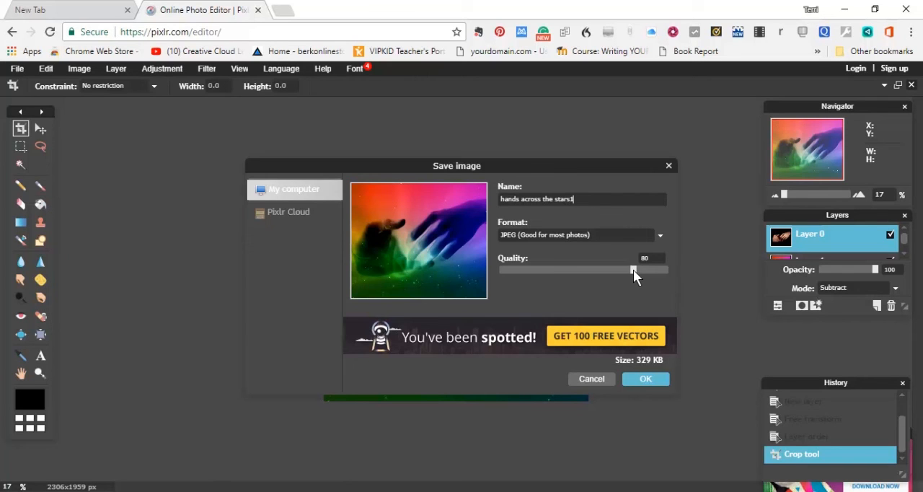
Raise the JPEG quality to 91 and confirm the save settings.
click(647, 378)
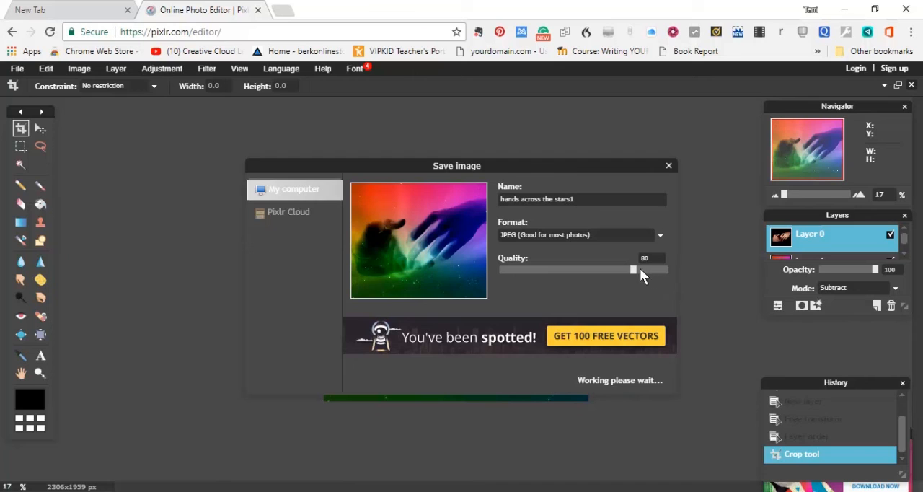
drag(633, 268, 641, 269)
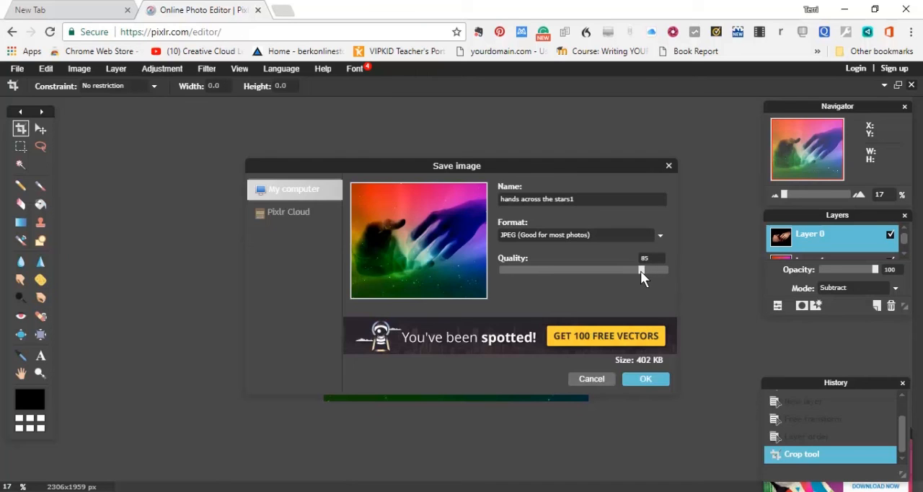
drag(641, 269, 656, 270)
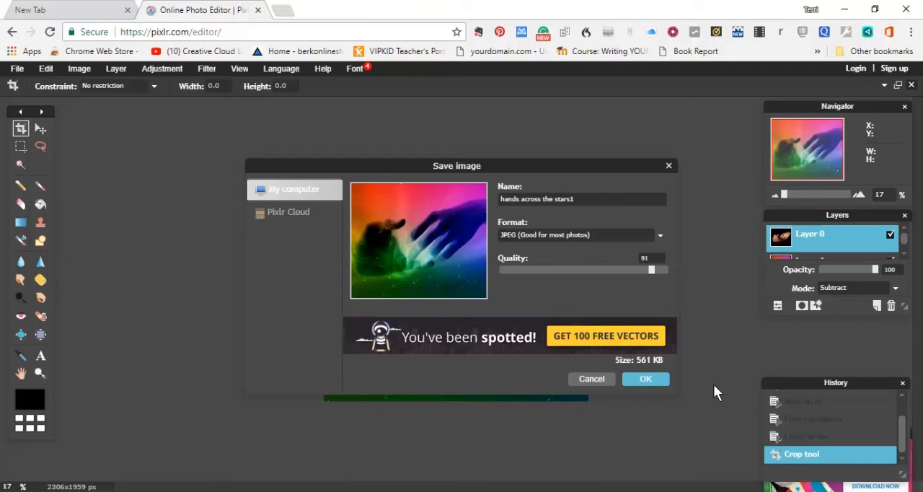
click(646, 378)
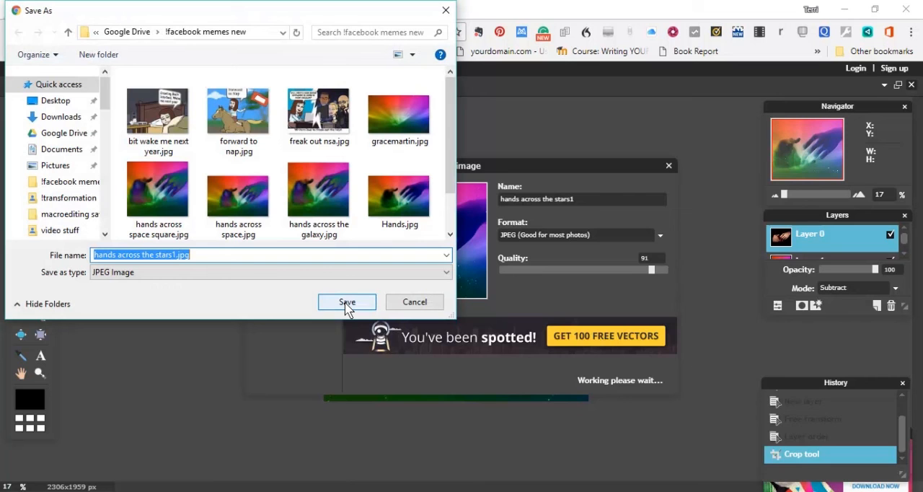
Save the JPEG 'hands across the stars1' to the memes folder.
click(346, 301)
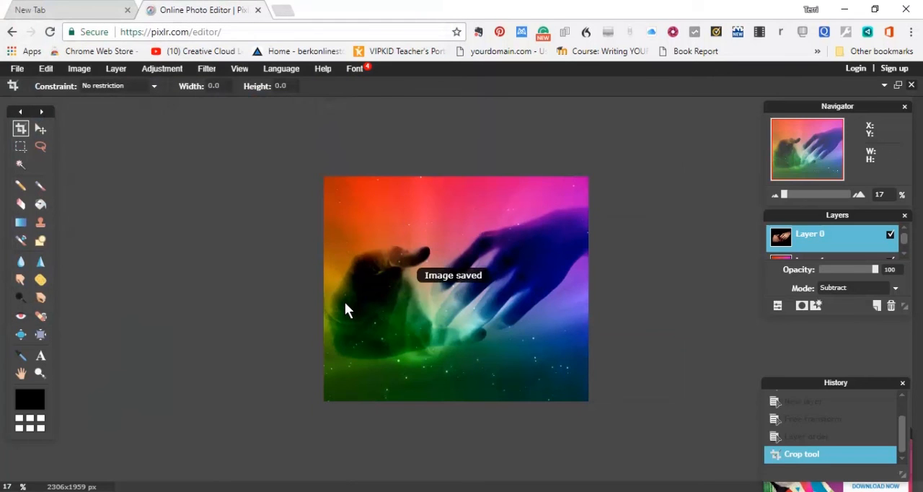